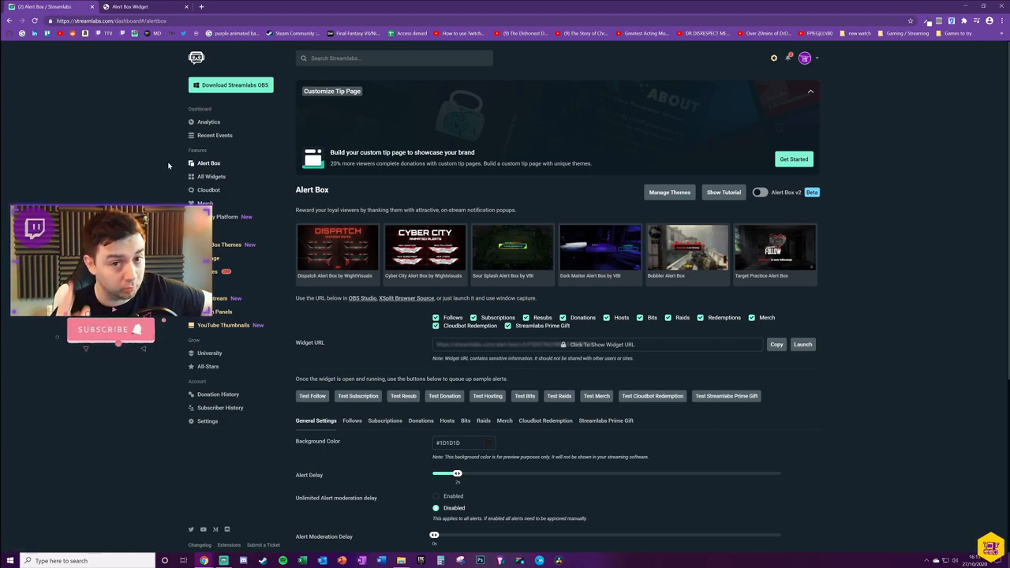
{"action": "mouse_move", "coordinate": [121, 128]}
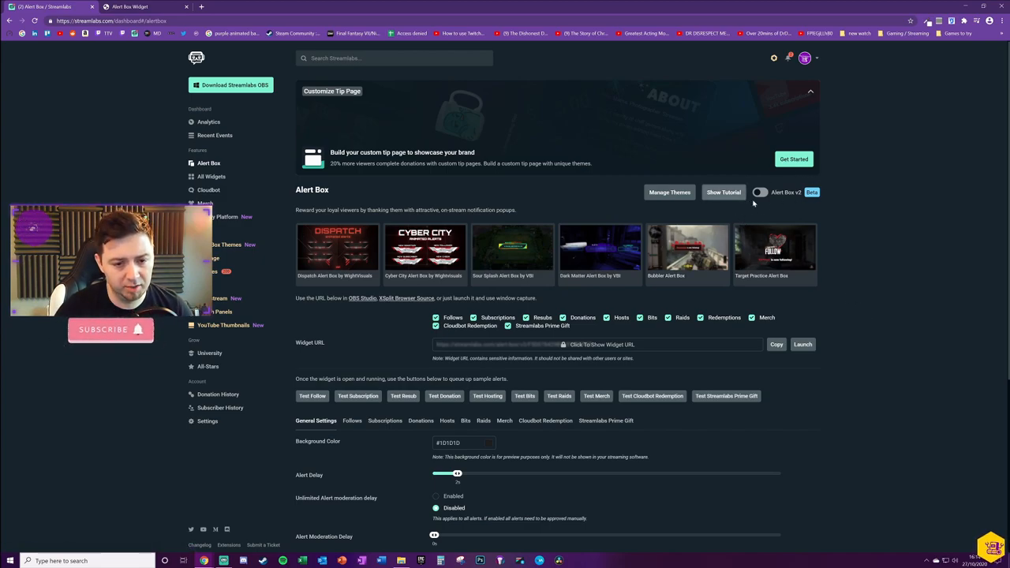
{"action": "mouse_move", "coordinate": [777, 209]}
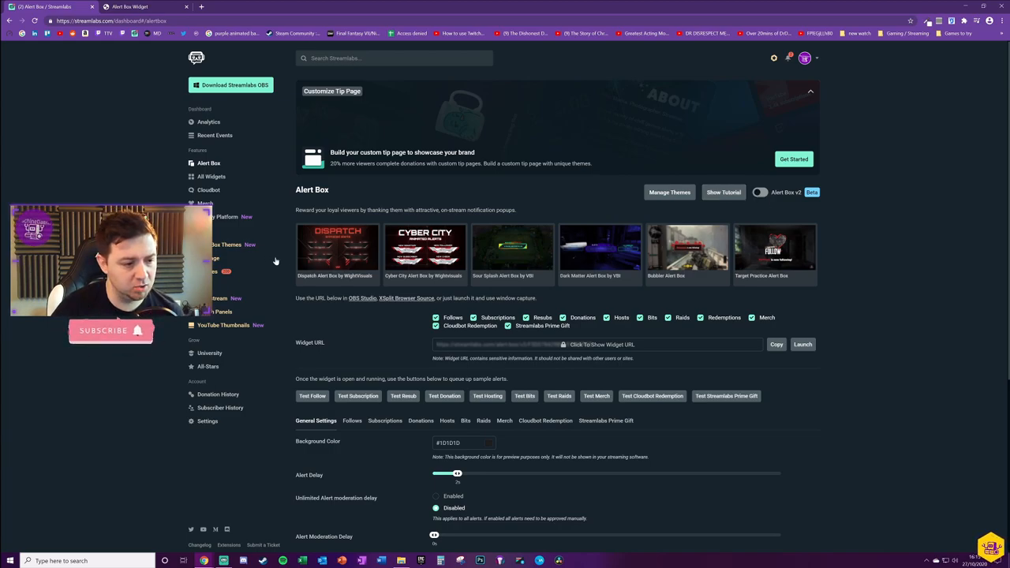
{"action": "mouse_move", "coordinate": [907, 270]}
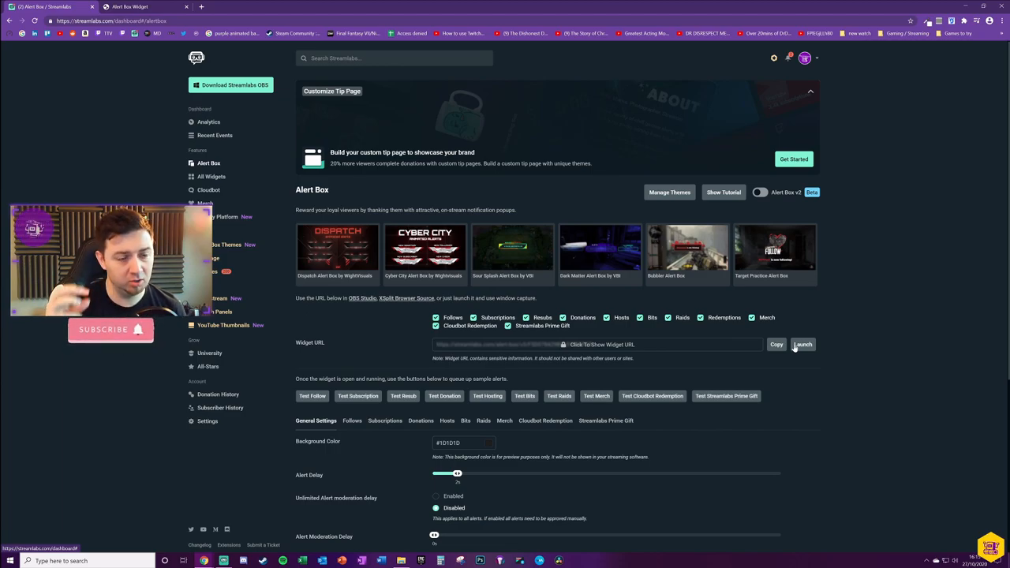
Copy the hidden Alert Box widget URL from the Widget URL field
{"action": "scroll", "scroll_direction": "down", "scroll_amount": 3}
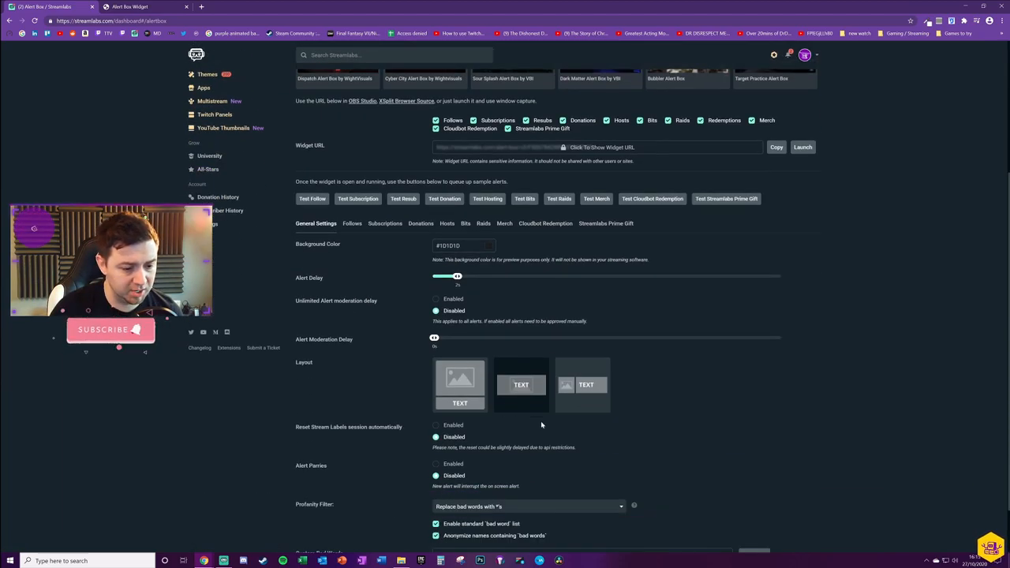
{"action": "scroll", "scroll_direction": "up", "scroll_amount": 3}
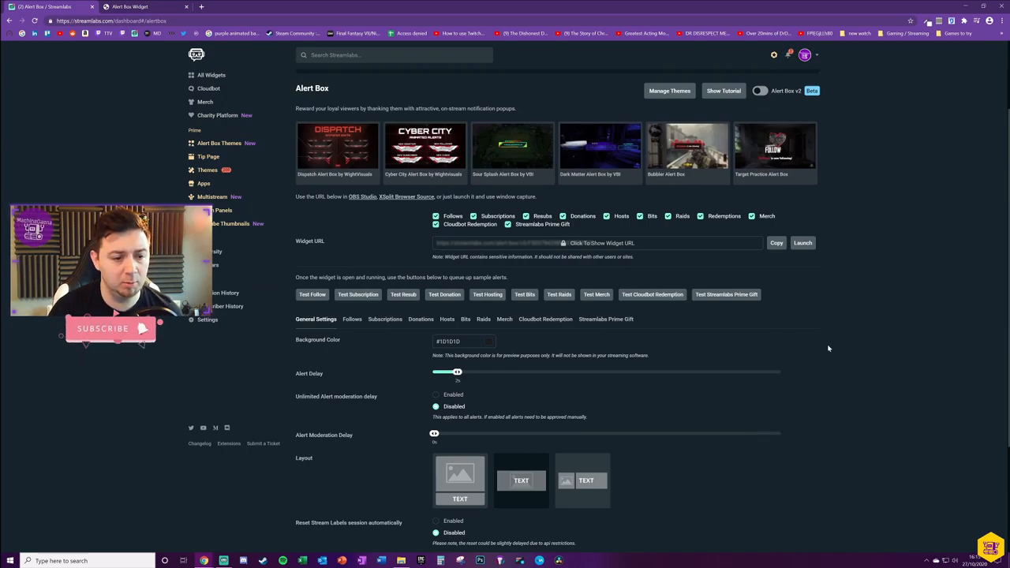
{"action": "mouse_move", "coordinate": [808, 356]}
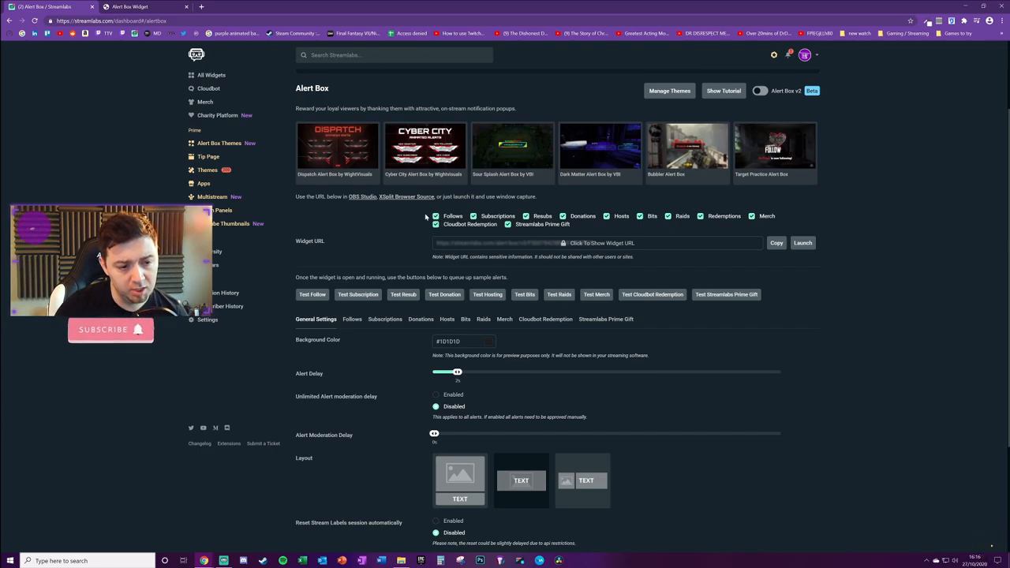
{"action": "left_click", "coordinate": [473, 215]}
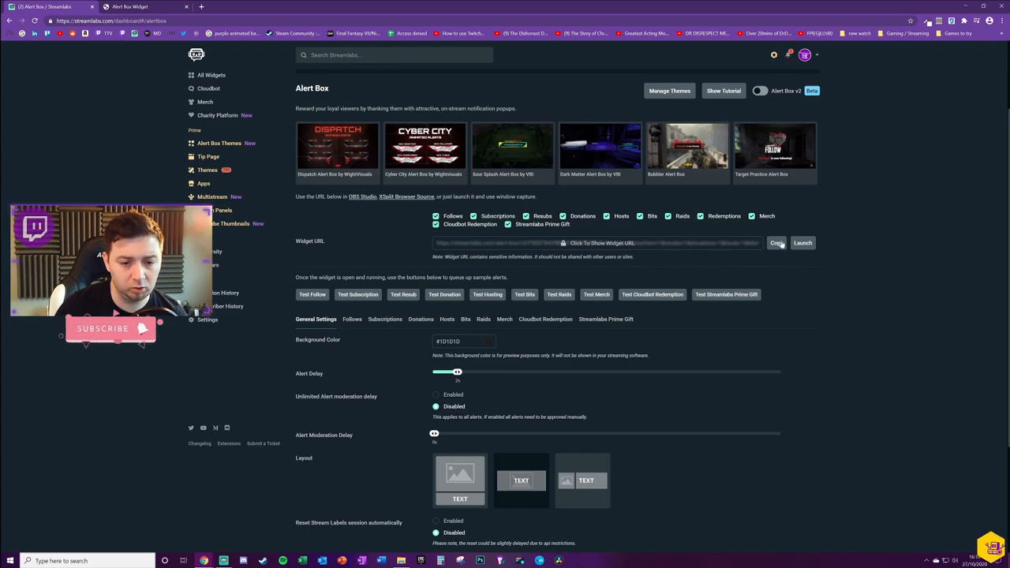
{"action": "mouse_move", "coordinate": [755, 339]}
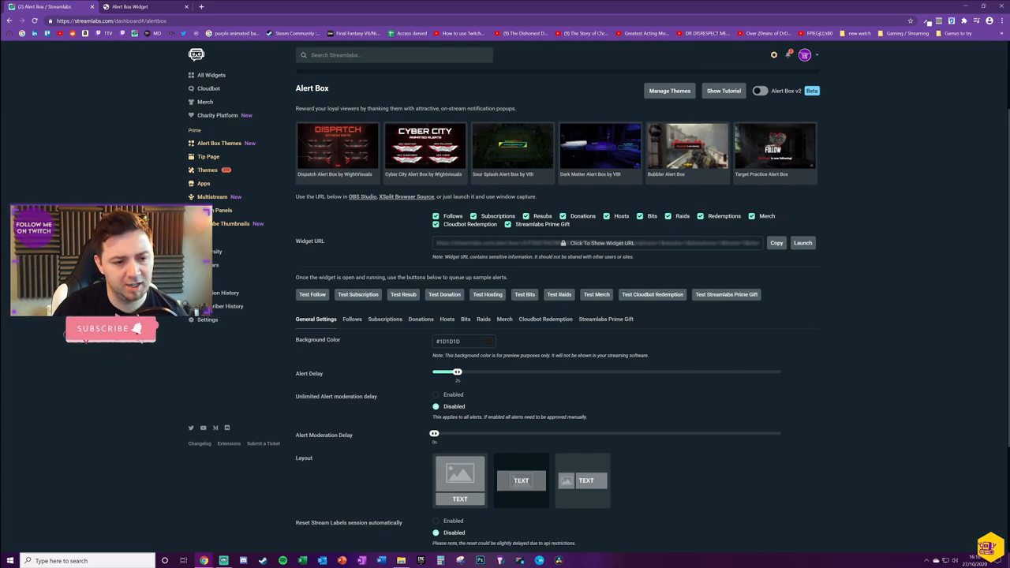
{"action": "scroll", "scroll_direction": "down", "scroll_amount": 3}
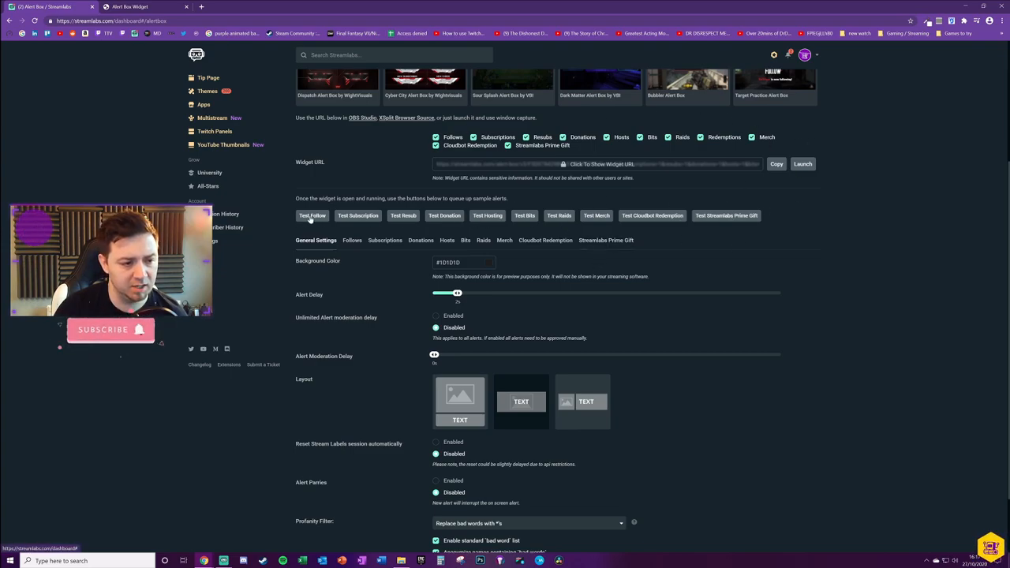
{"action": "scroll", "scroll_direction": "down", "scroll_amount": 3}
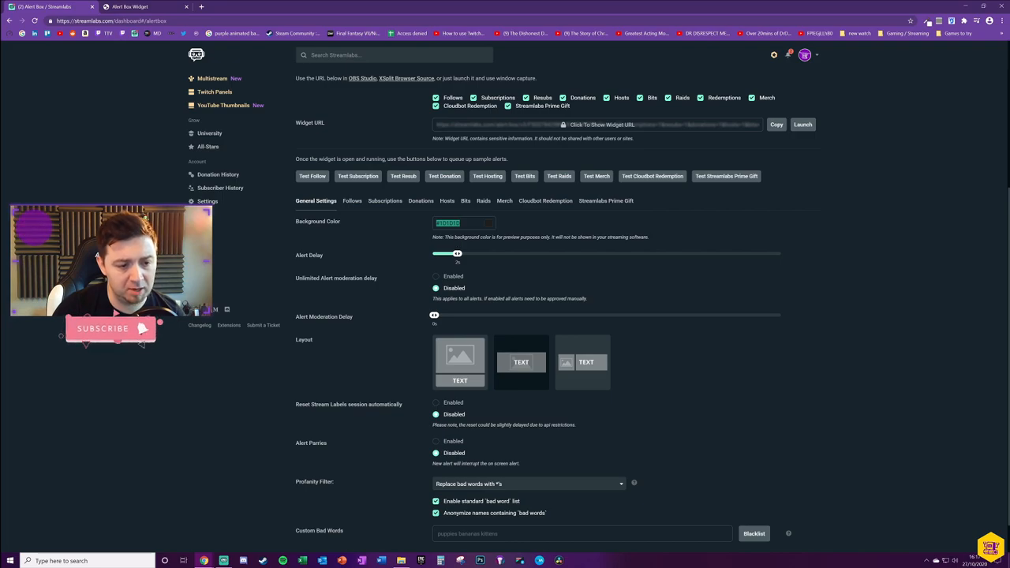
{"action": "mouse_move", "coordinate": [441, 264]}
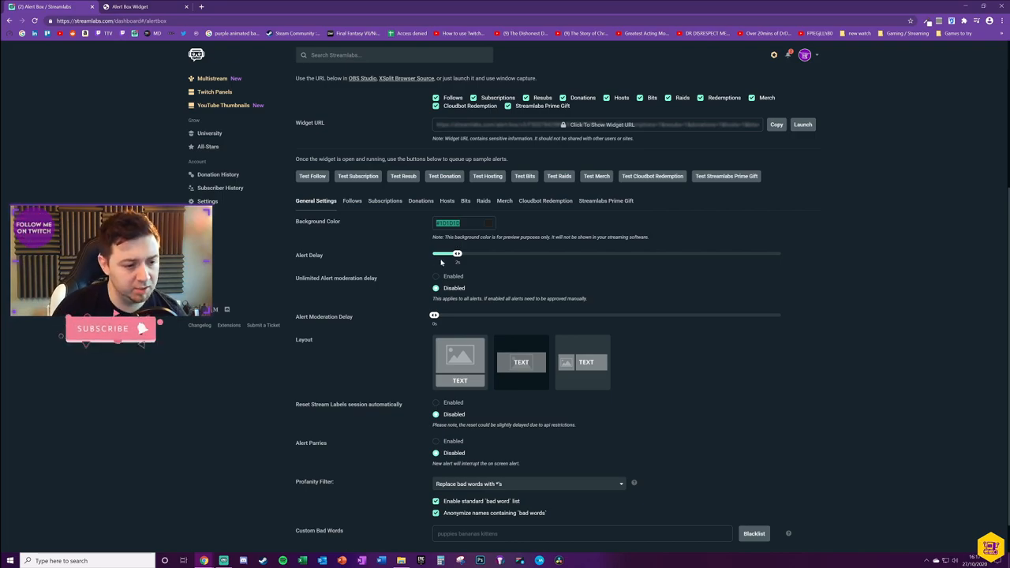
{"action": "mouse_move", "coordinate": [447, 269]}
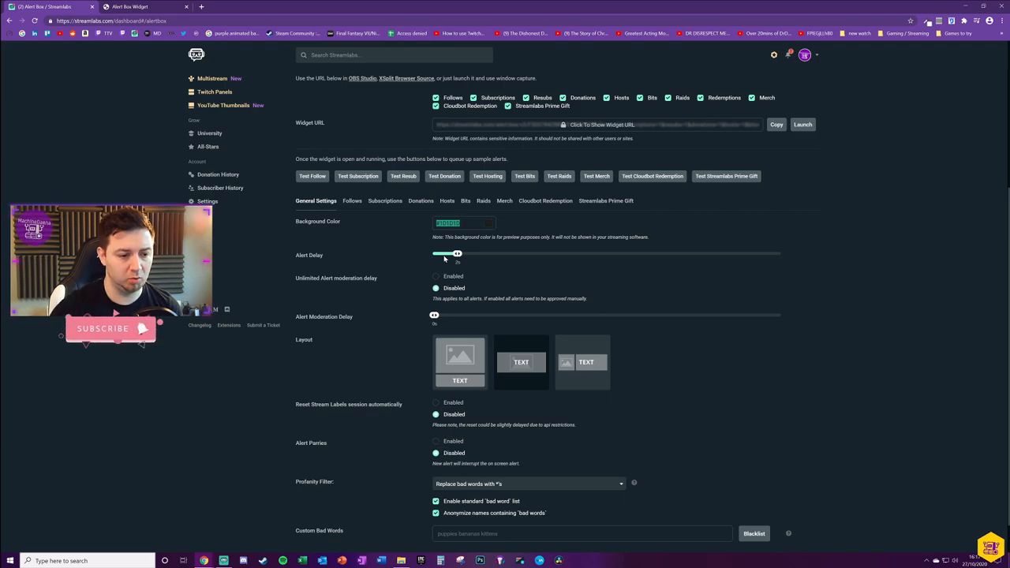
{"action": "left_click_drag", "start_coordinate": [456, 253], "coordinate": [771, 252]}
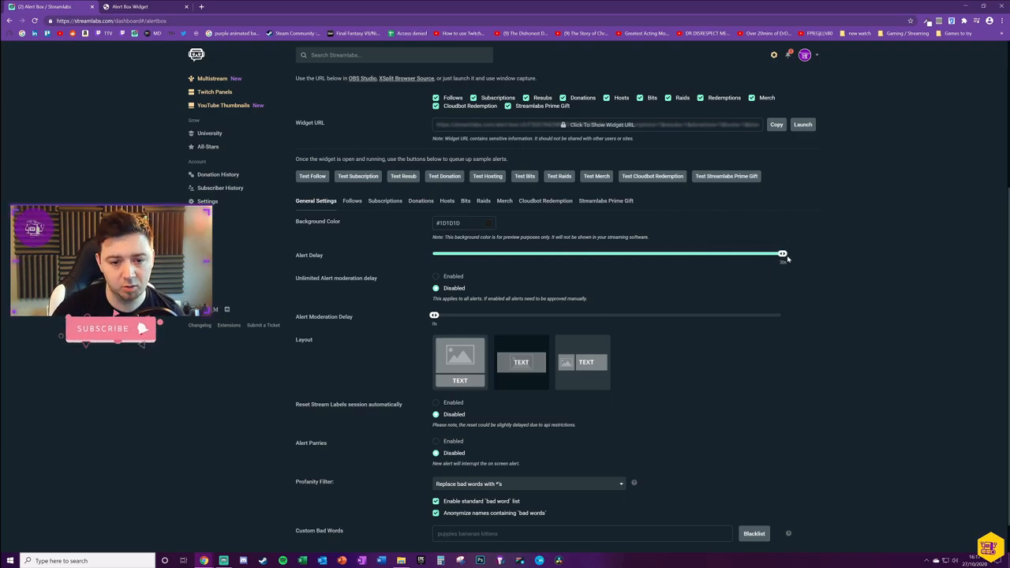
{"action": "left_click_drag", "start_coordinate": [781, 253], "coordinate": [458, 253]}
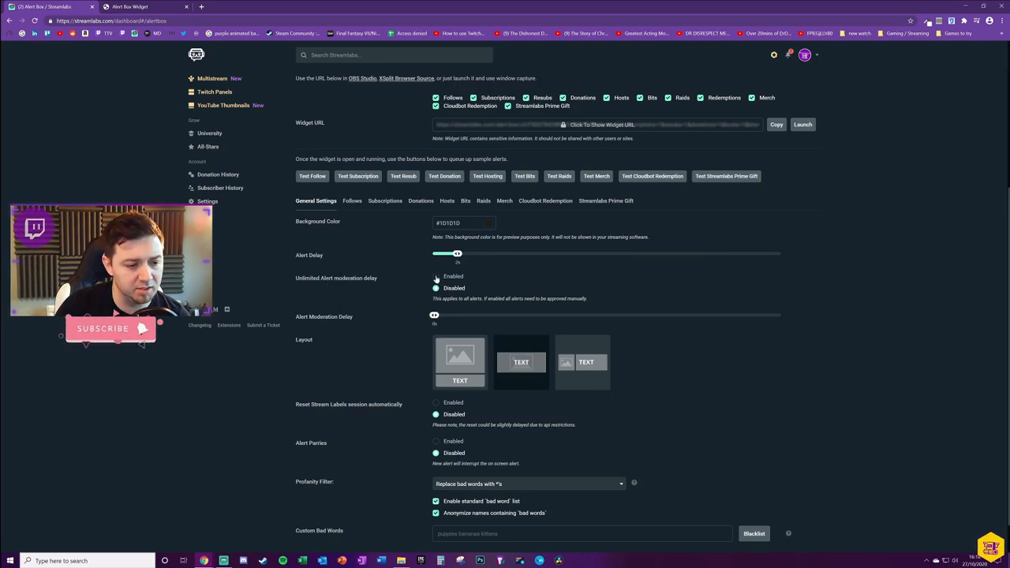
{"action": "left_click", "coordinate": [436, 276]}
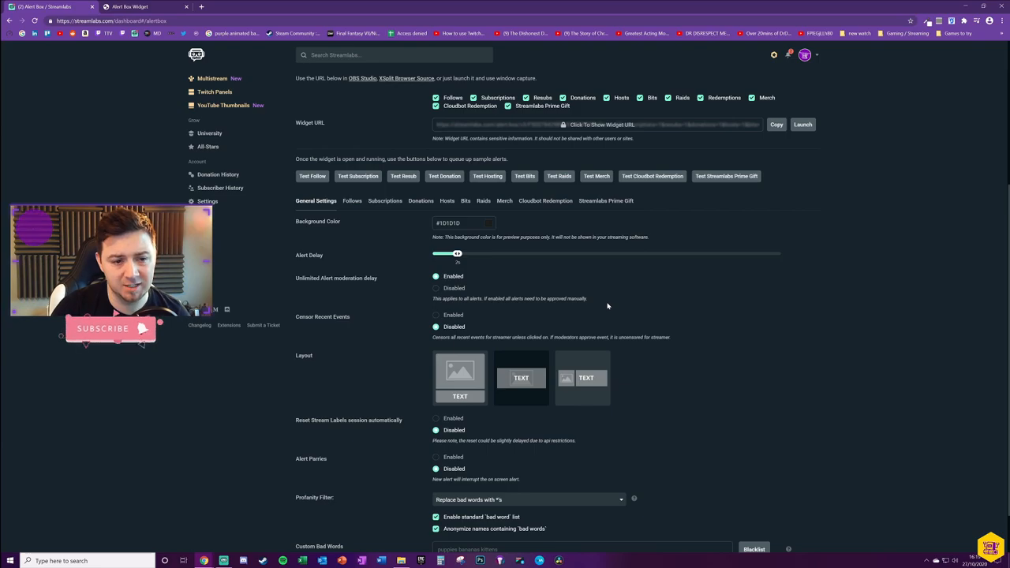
{"action": "mouse_move", "coordinate": [550, 265]}
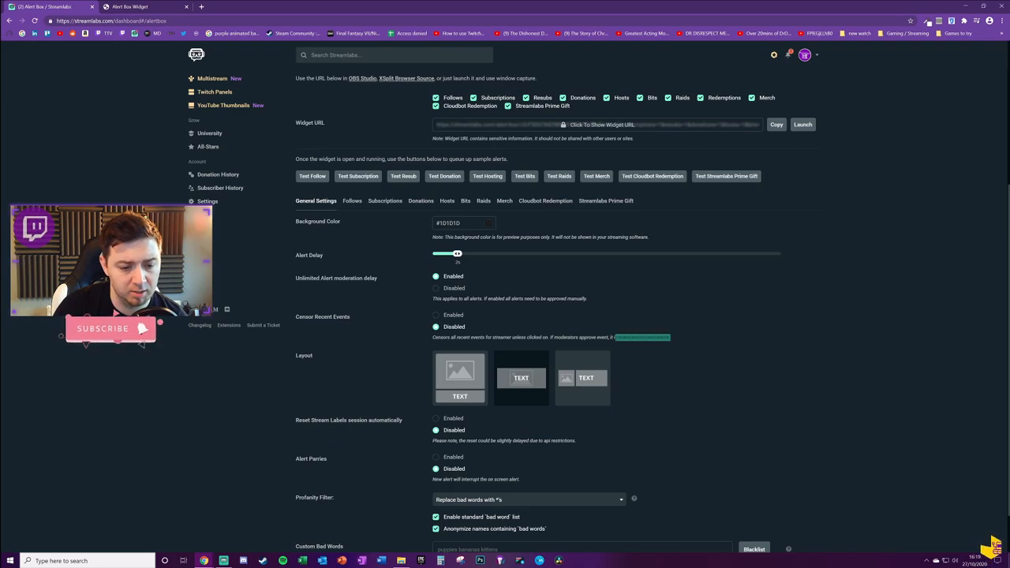
{"action": "mouse_move", "coordinate": [695, 341]}
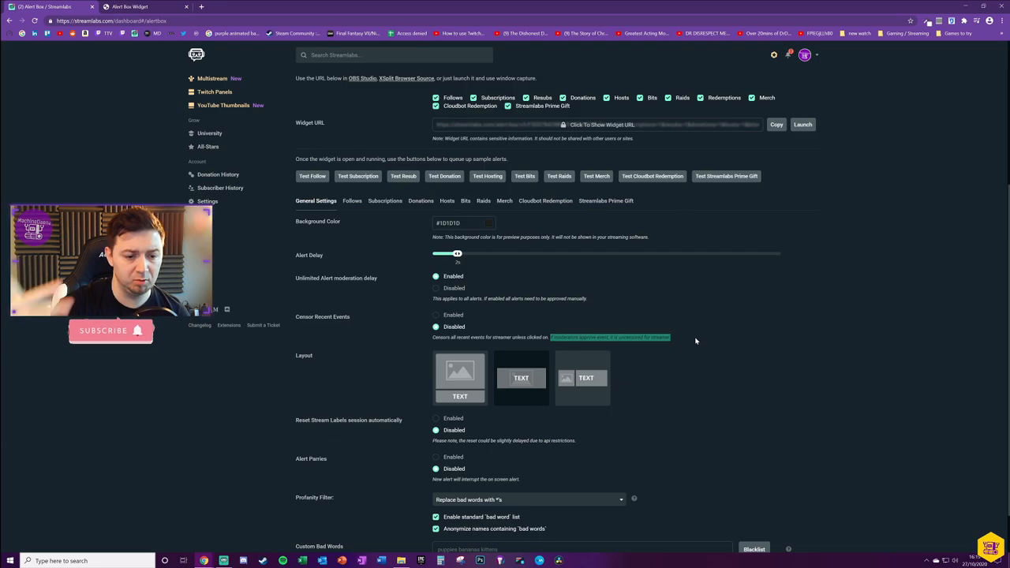
{"action": "left_click", "coordinate": [436, 288]}
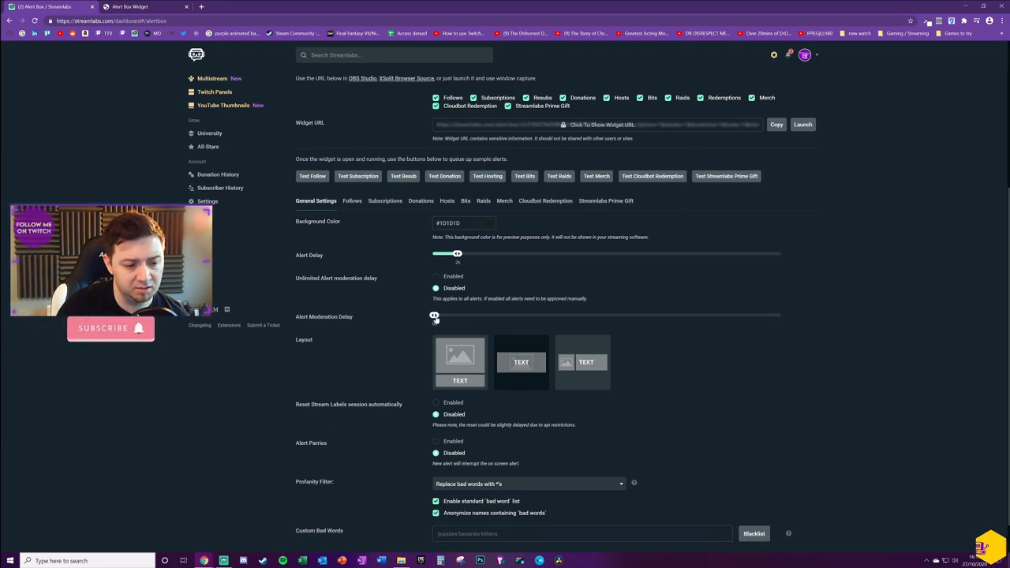
{"action": "left_click_drag", "start_coordinate": [434, 315], "coordinate": [781, 315]}
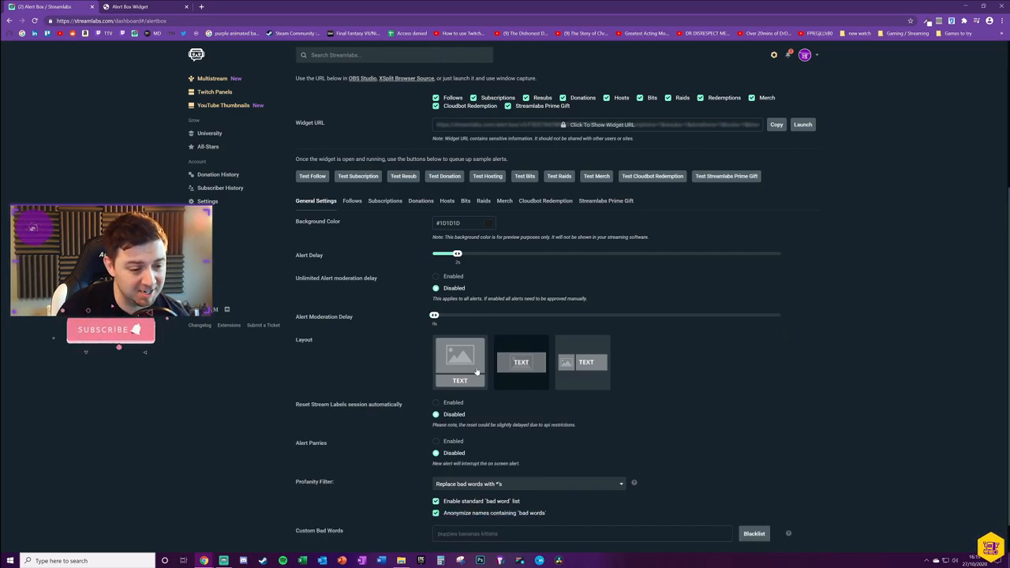
{"action": "scroll", "scroll_direction": "down", "scroll_amount": 3}
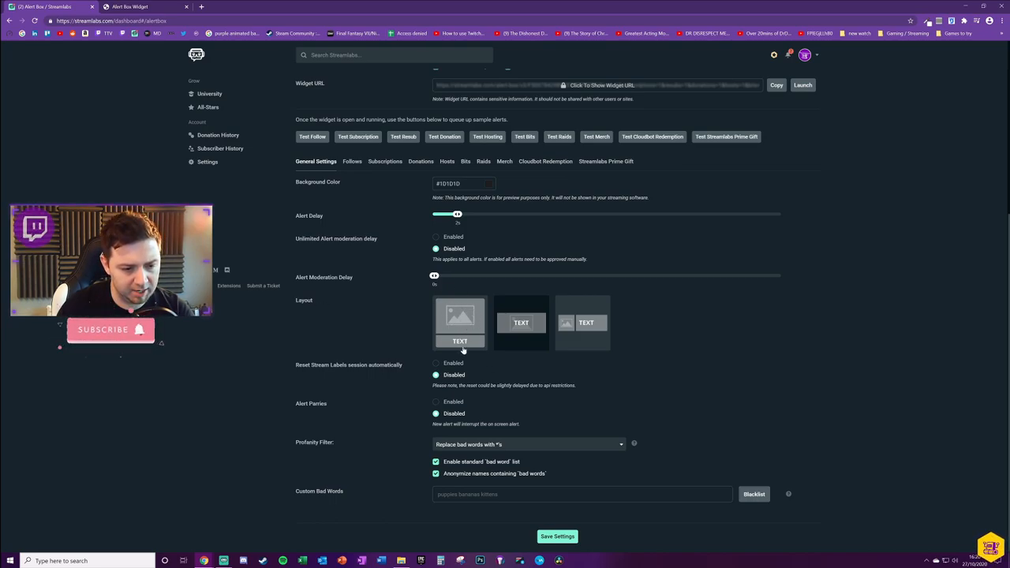
{"action": "mouse_move", "coordinate": [524, 305]}
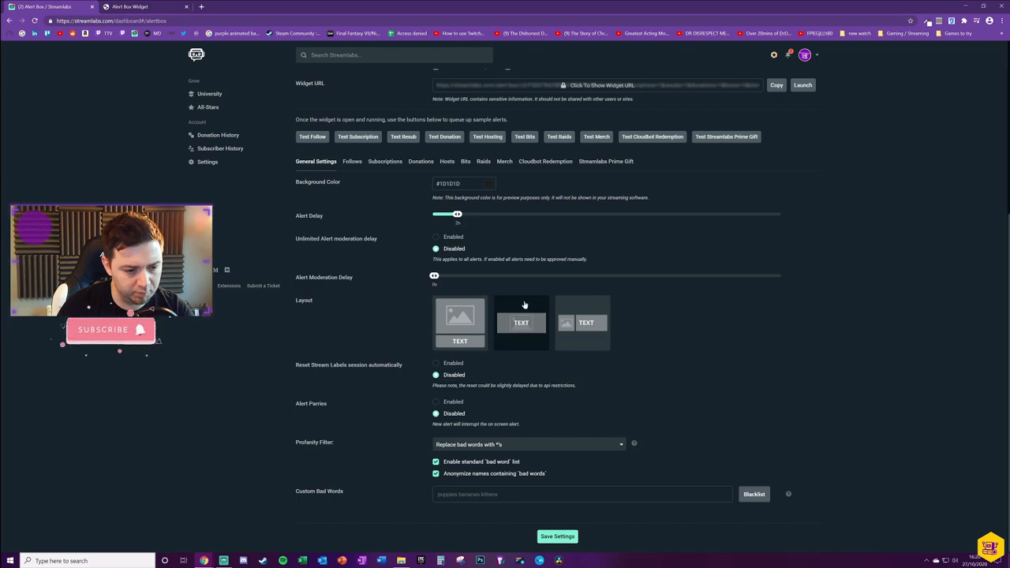
{"action": "mouse_move", "coordinate": [566, 343]}
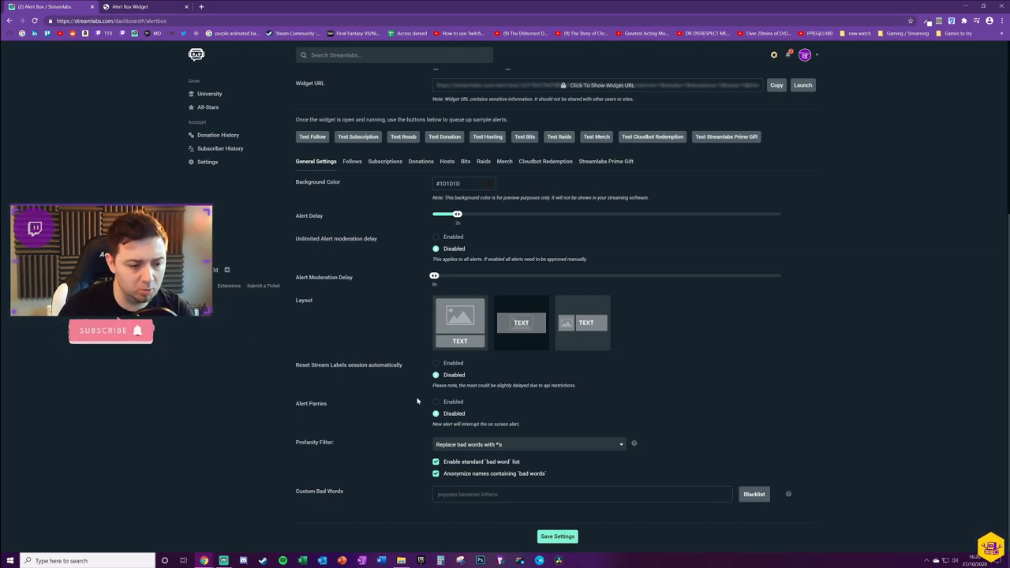
{"action": "mouse_move", "coordinate": [260, 355]}
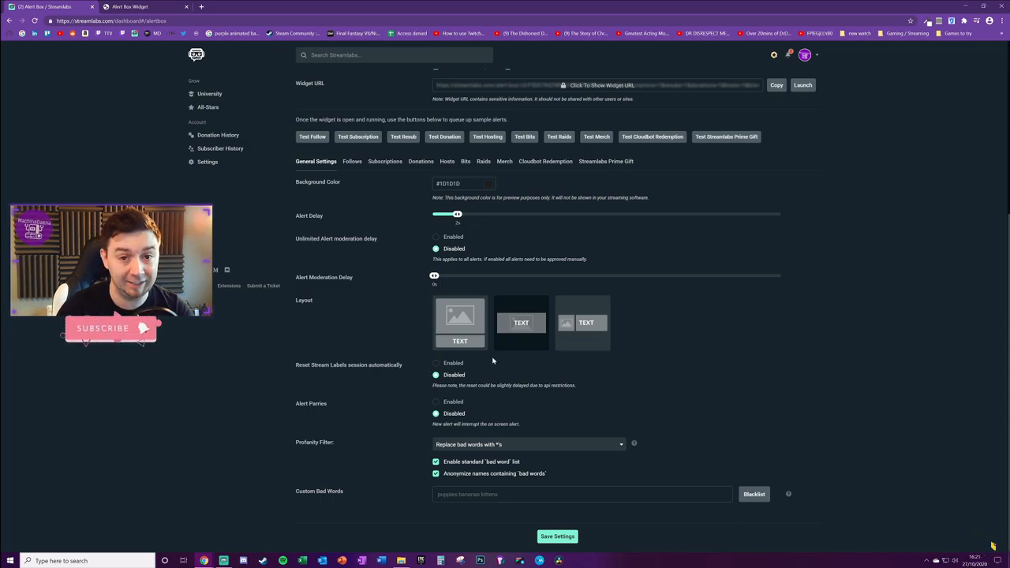
{"action": "mouse_move", "coordinate": [336, 401]}
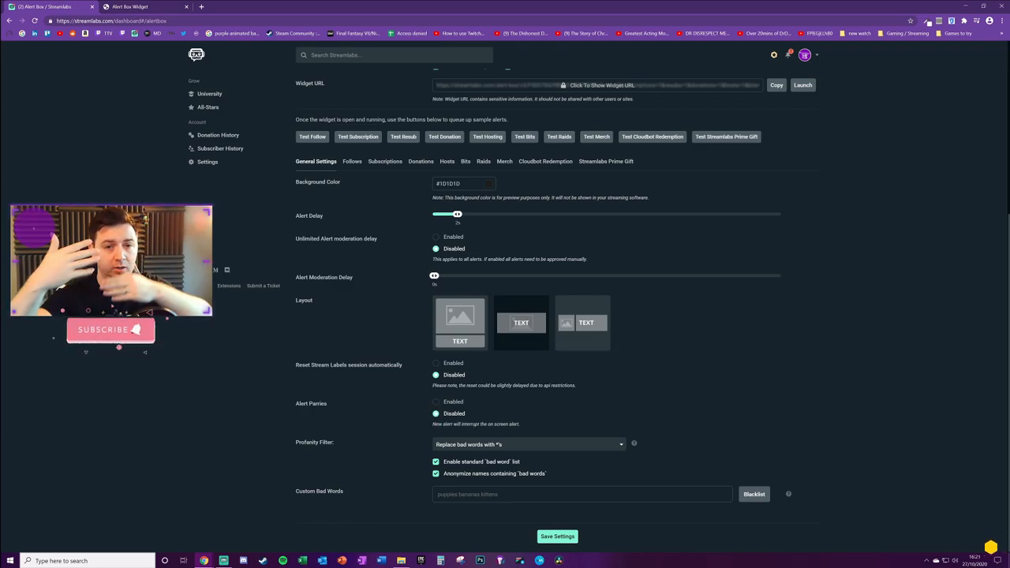
{"action": "mouse_move", "coordinate": [476, 398]}
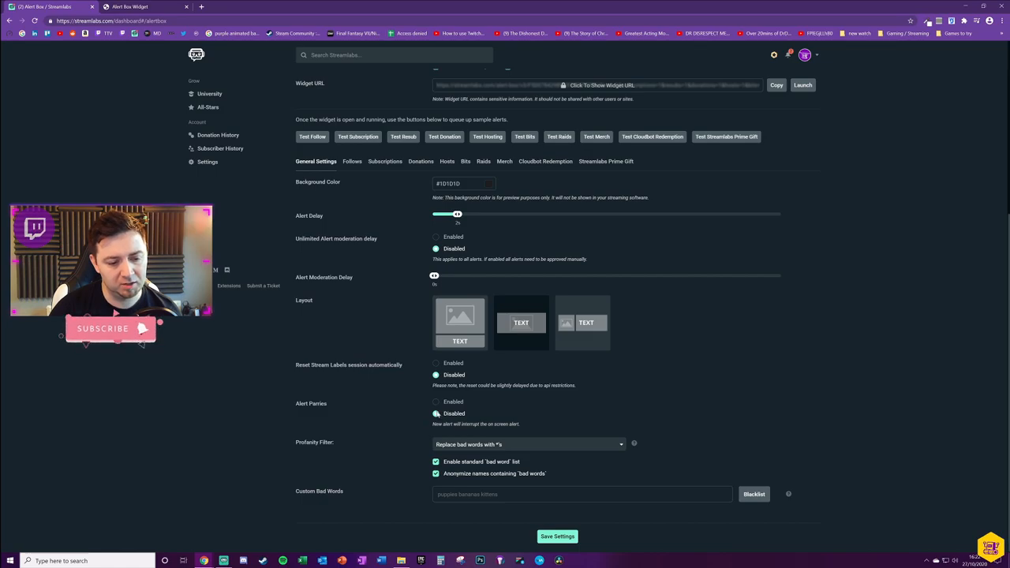
{"action": "mouse_move", "coordinate": [269, 438]}
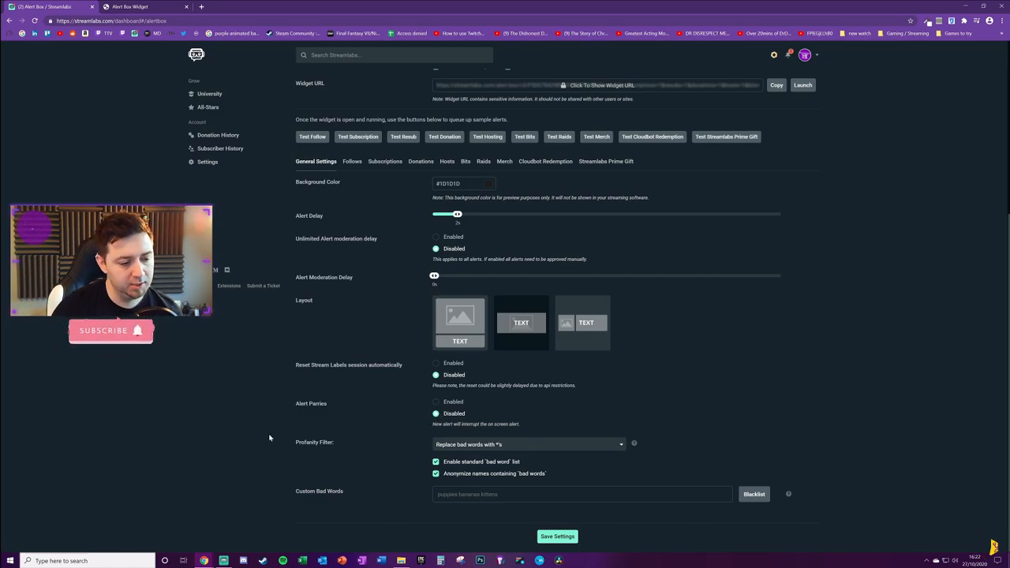
Keep the profanity filter on 'Replace bad words with *s' and select the Custom Bad Words field
{"action": "left_click", "coordinate": [527, 445]}
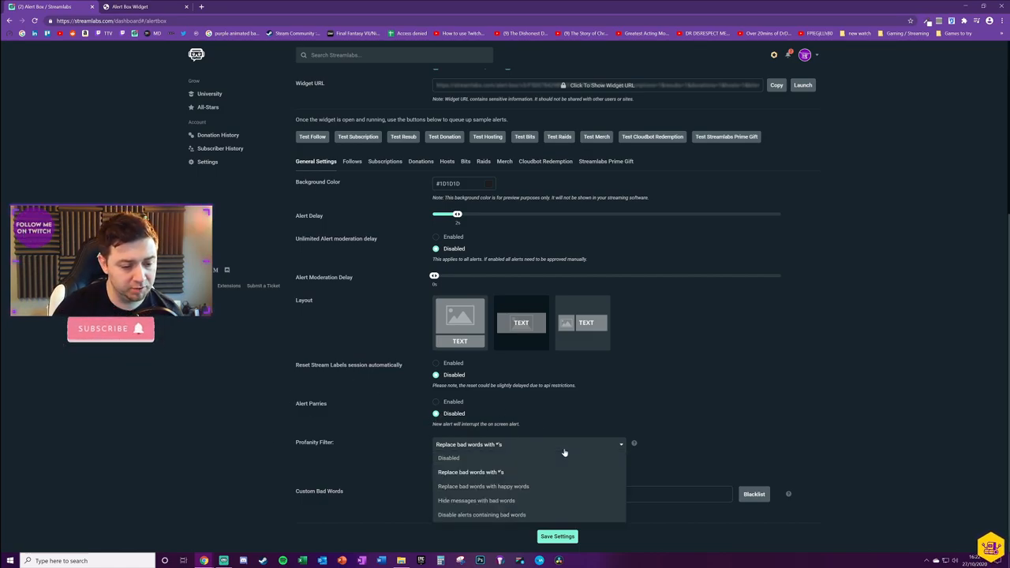
{"action": "mouse_move", "coordinate": [496, 508]}
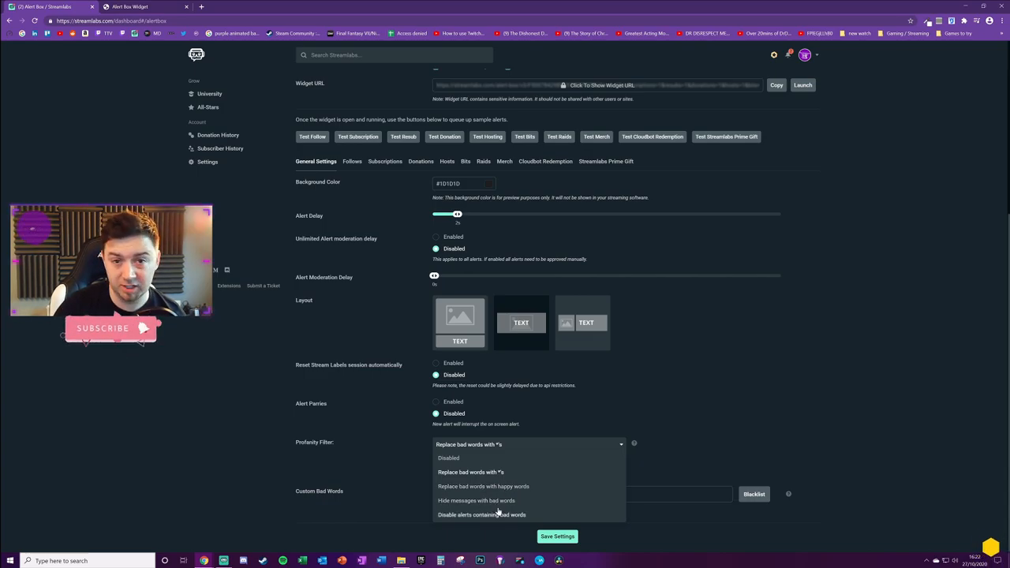
{"action": "mouse_move", "coordinate": [518, 522]}
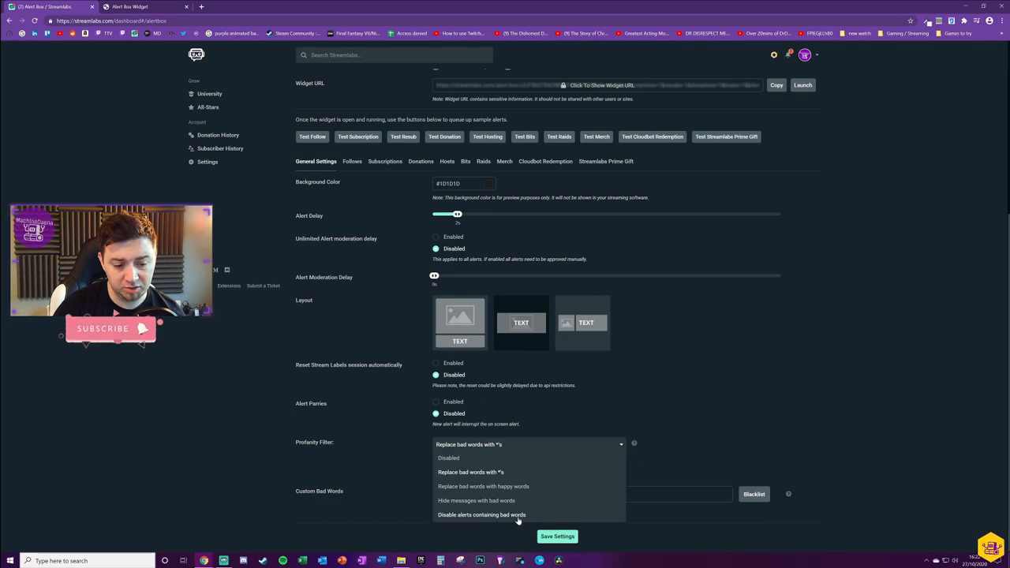
{"action": "left_click", "coordinate": [470, 472]}
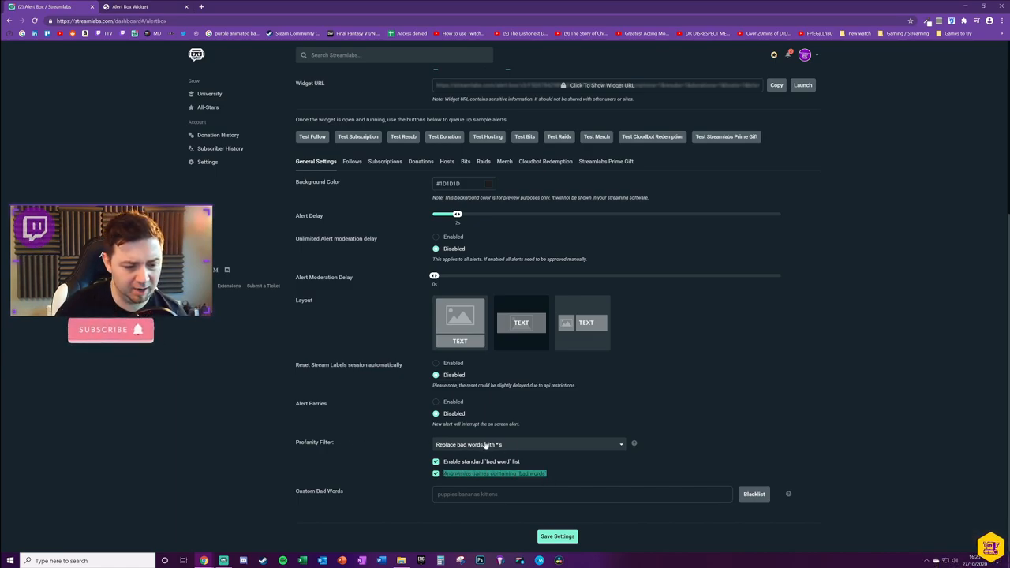
{"action": "left_click", "coordinate": [527, 444]}
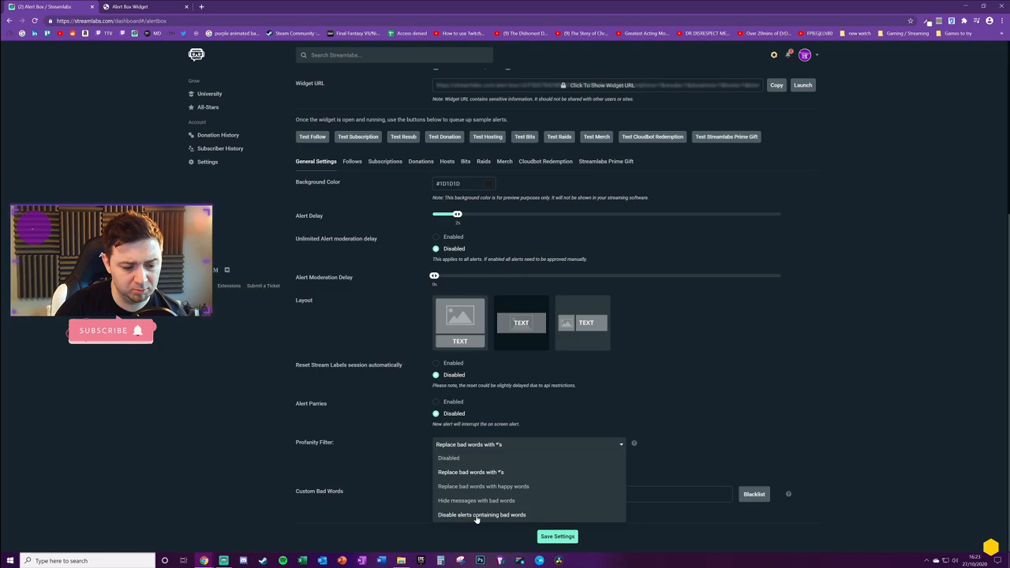
{"action": "left_click", "coordinate": [470, 472]}
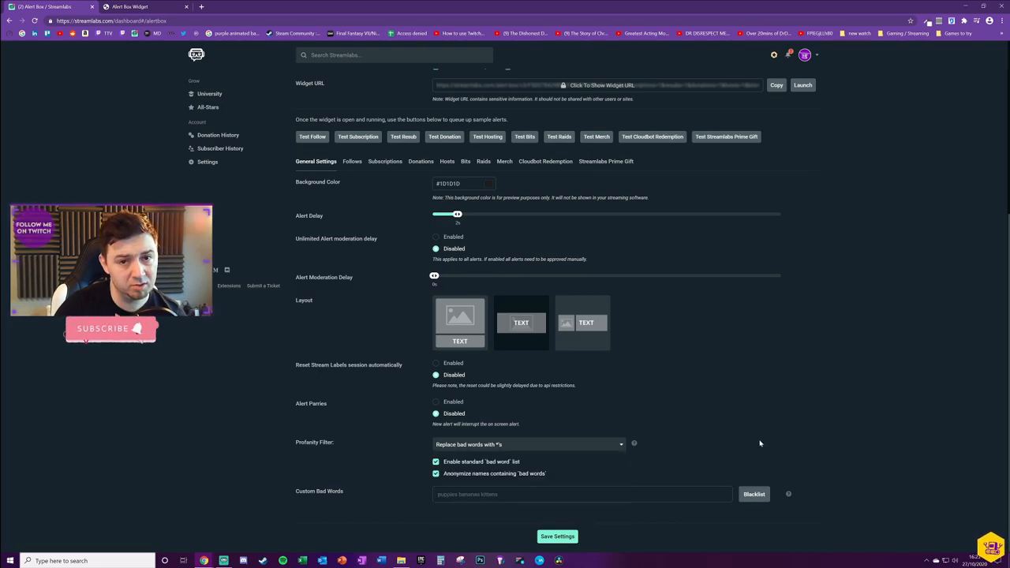
{"action": "left_click", "coordinate": [581, 494]}
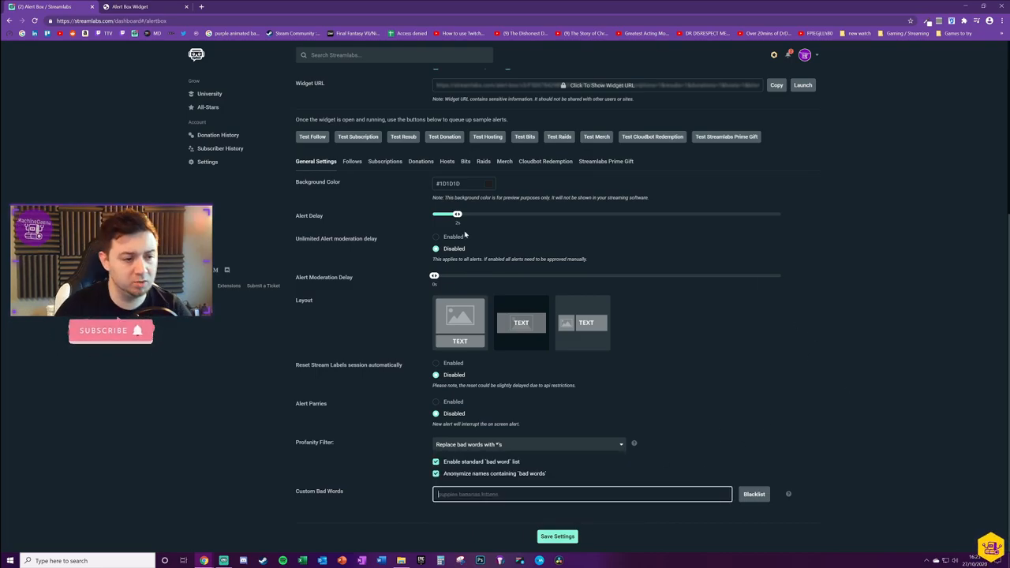
{"action": "scroll", "scroll_direction": "up", "scroll_amount": 3}
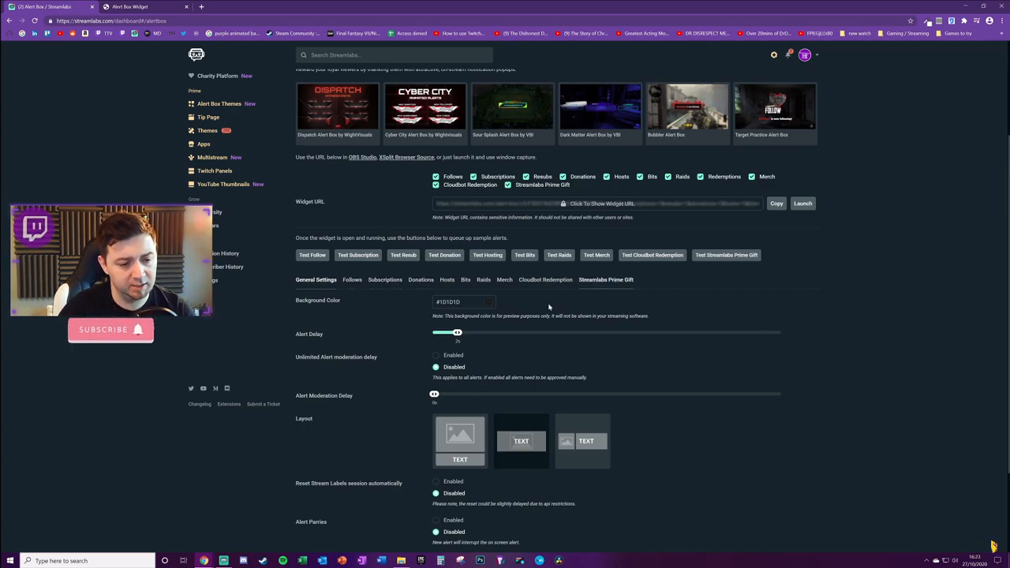
Switch to the Follows alert settings, keeping the Fade In entrance animation
{"action": "left_click", "coordinate": [352, 164]}
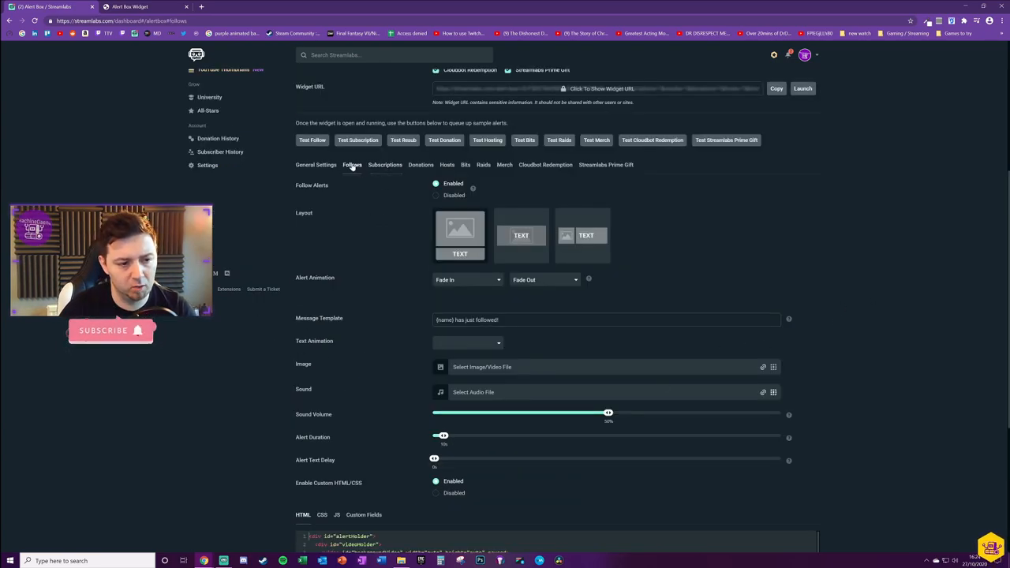
{"action": "scroll", "scroll_direction": "up", "scroll_amount": 3}
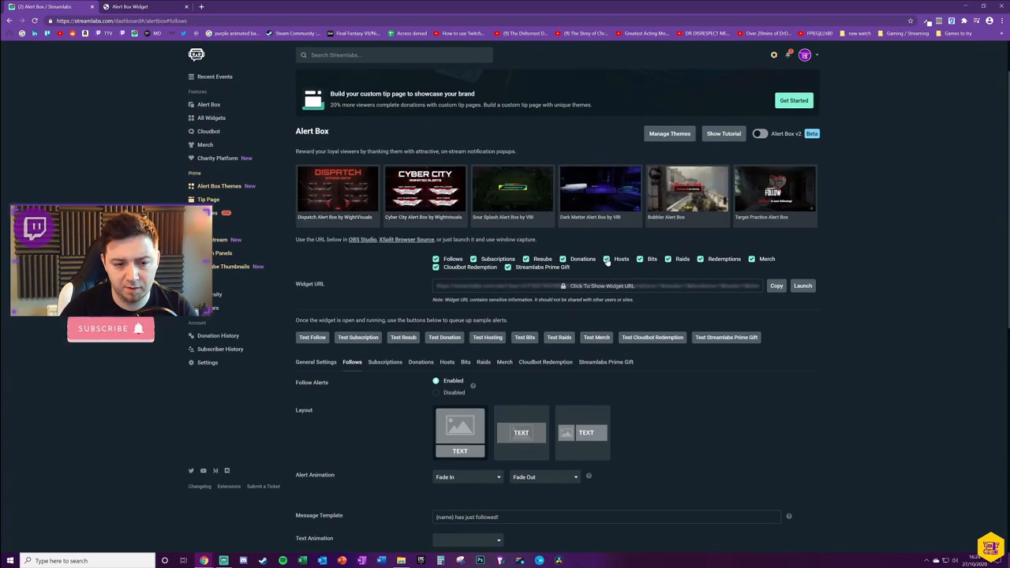
{"action": "mouse_move", "coordinate": [776, 330]}
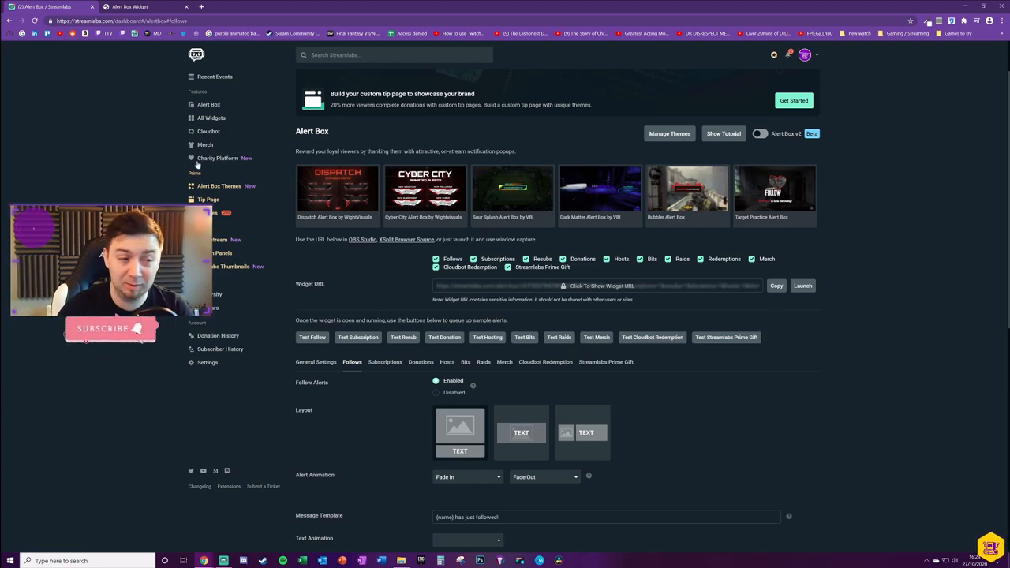
{"action": "scroll", "scroll_direction": "down", "scroll_amount": 3}
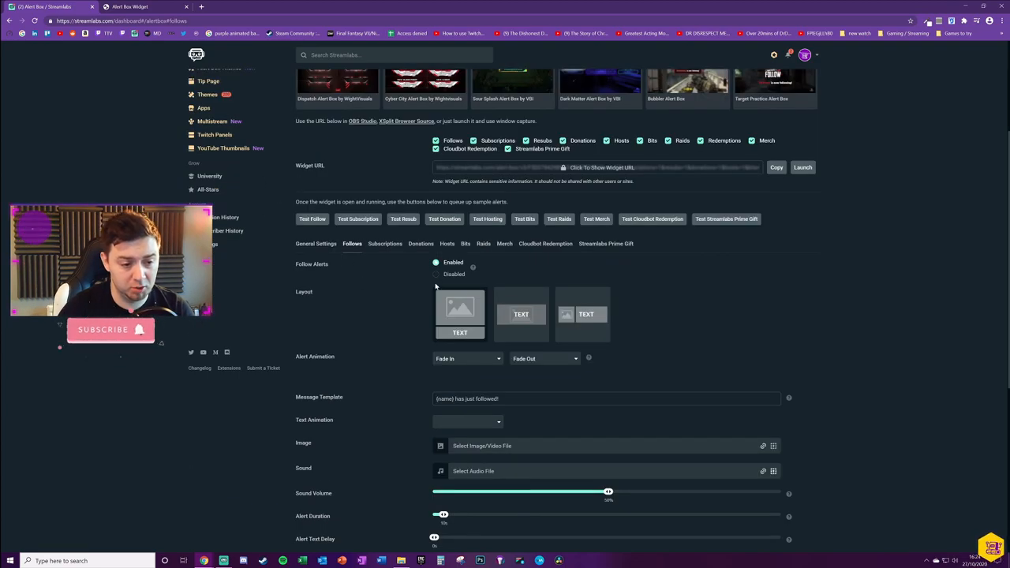
{"action": "scroll", "scroll_direction": "up", "scroll_amount": 3}
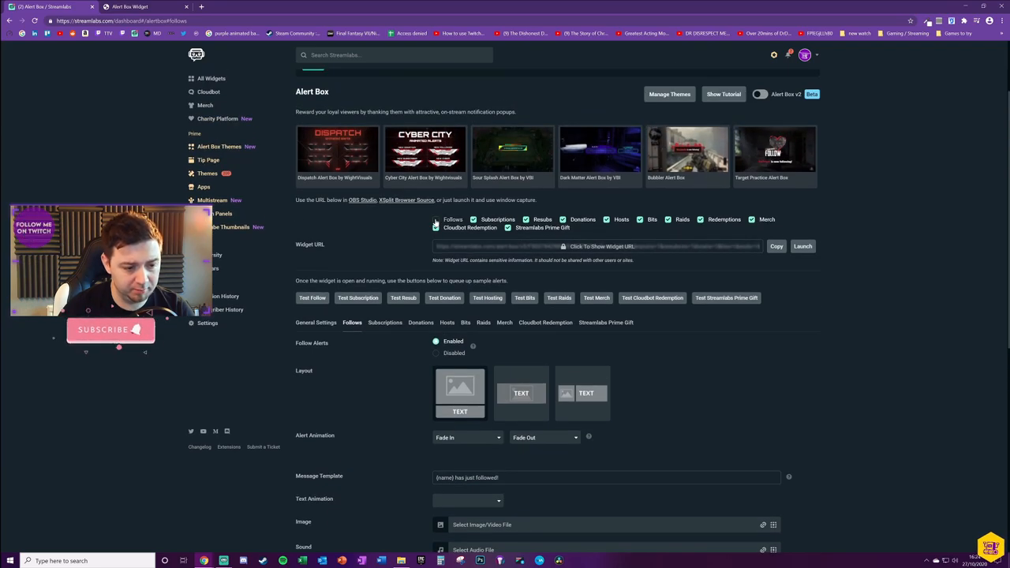
{"action": "scroll", "scroll_direction": "down", "scroll_amount": 3}
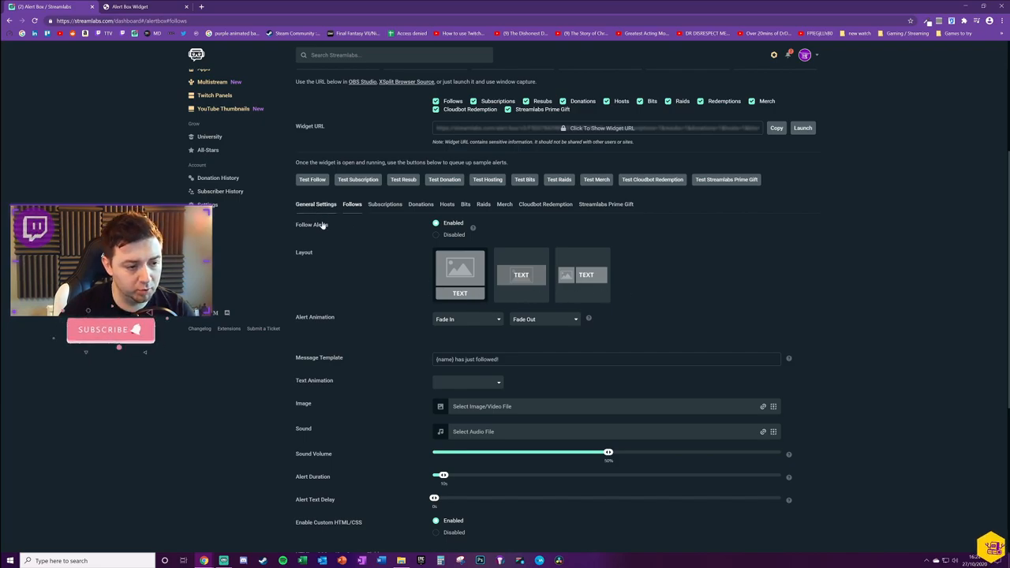
{"action": "scroll", "scroll_direction": "down", "scroll_amount": 3}
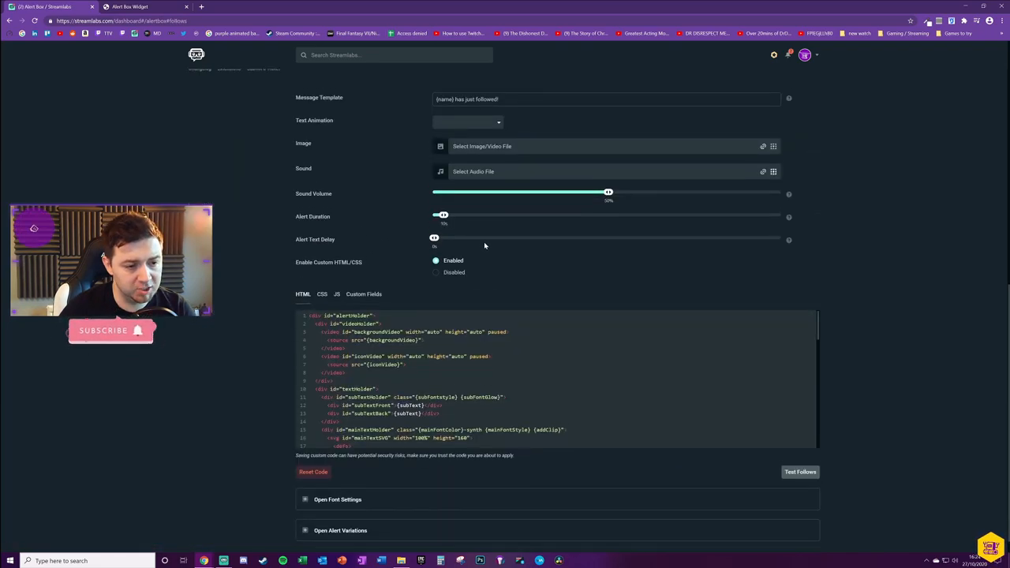
{"action": "scroll", "scroll_direction": "up", "scroll_amount": 3}
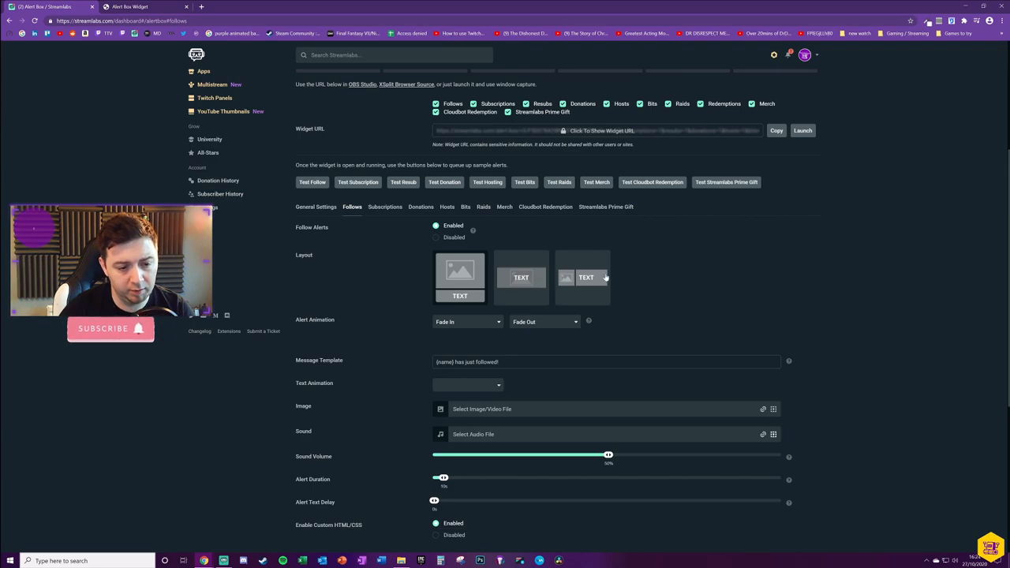
{"action": "scroll", "scroll_direction": "down", "scroll_amount": 3}
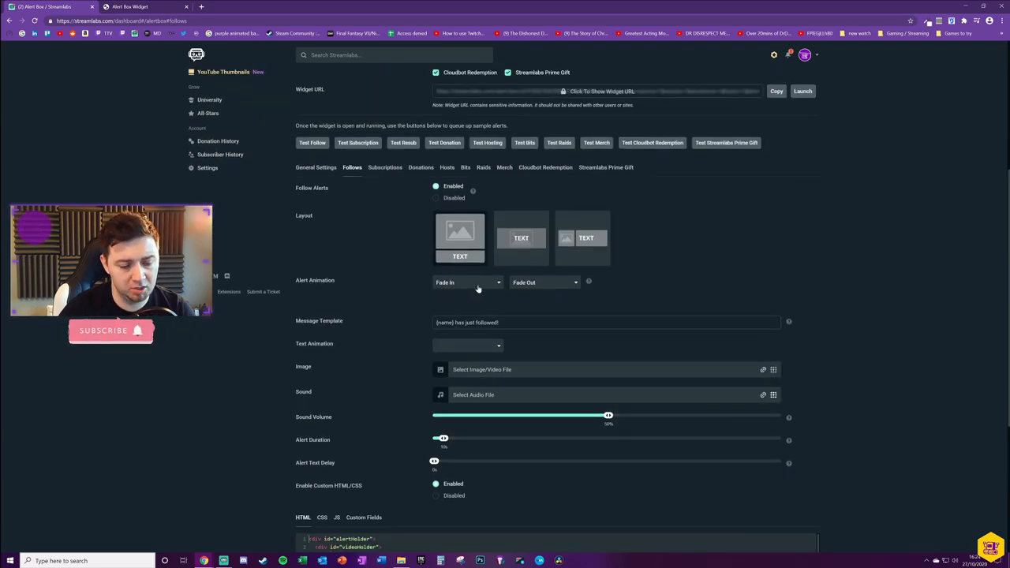
{"action": "left_click", "coordinate": [465, 281]}
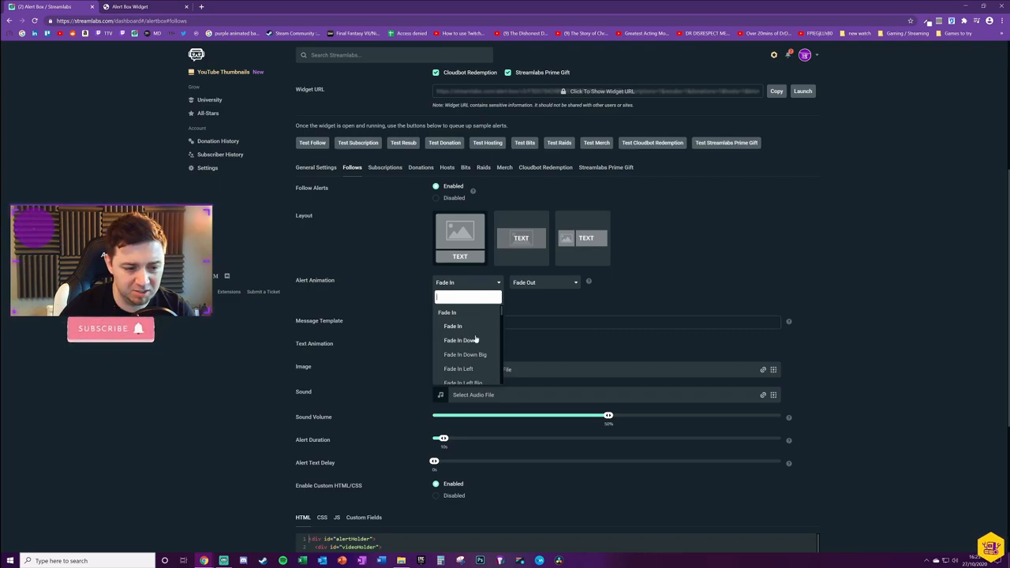
{"action": "scroll", "scroll_direction": "down", "scroll_amount": 3}
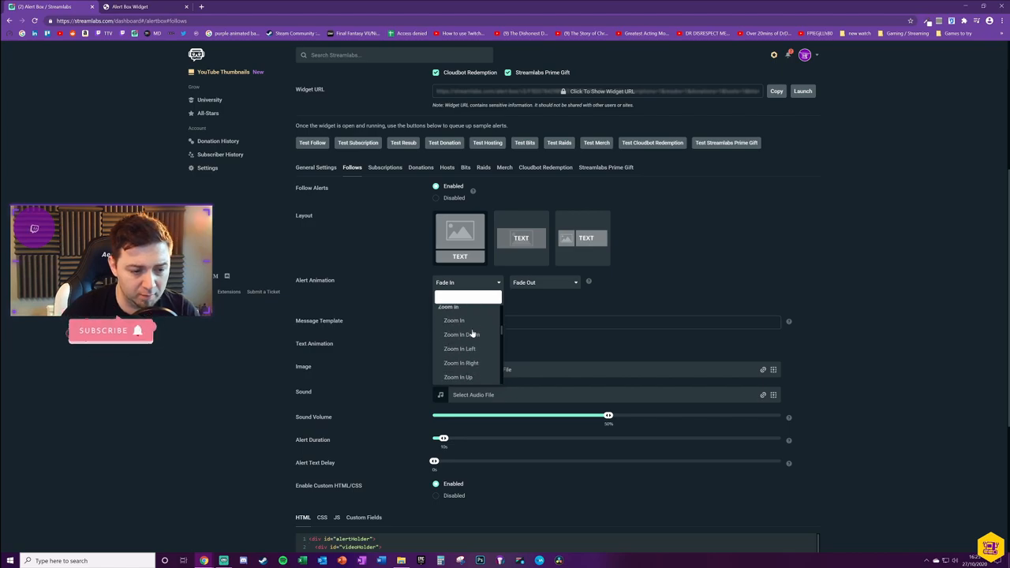
{"action": "scroll", "scroll_direction": "down", "scroll_amount": 3}
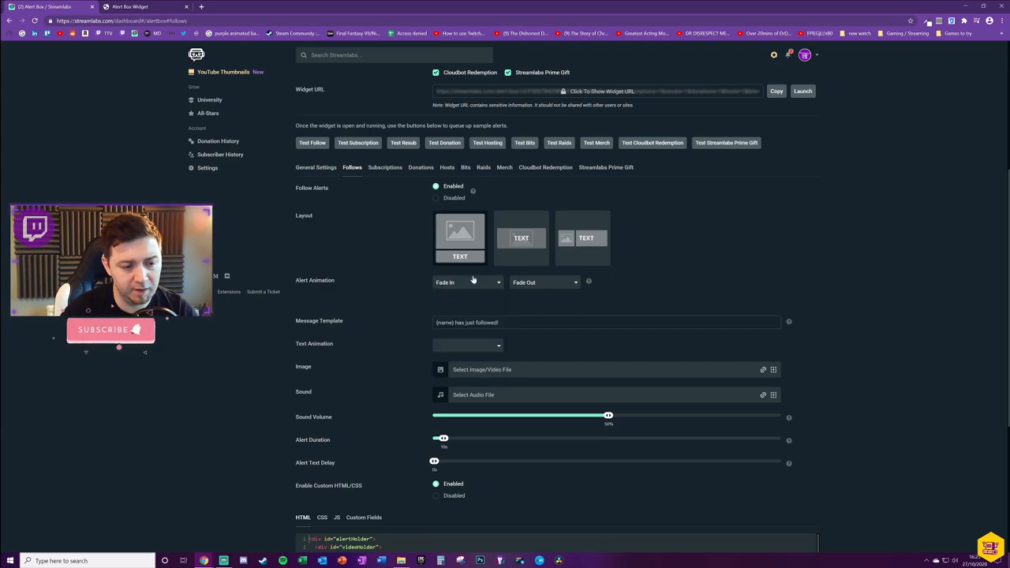
{"action": "left_click", "coordinate": [544, 281]}
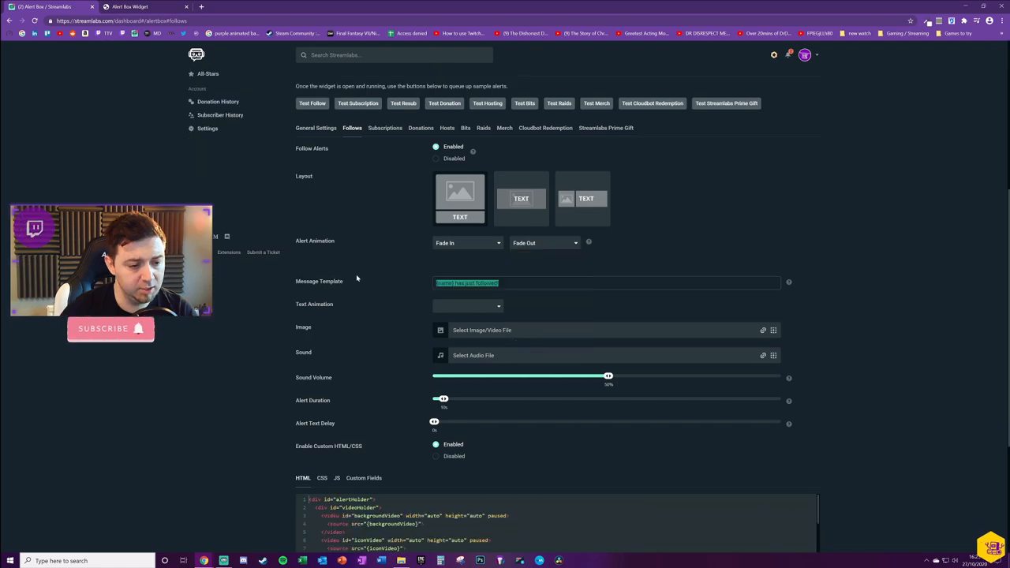
Revert the message to '(name) has just followed!' and bring up the image gallery
{"action": "scroll", "scroll_direction": "up", "scroll_amount": 3}
{"action": "type", "text": " That's amazing, thanks!"}
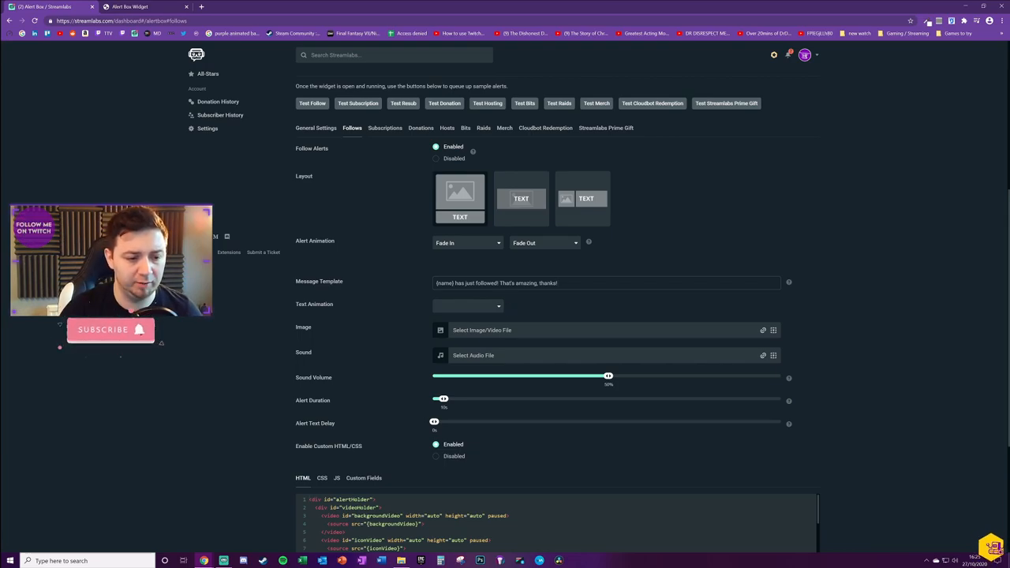
{"action": "double_click", "coordinate": [529, 282]}
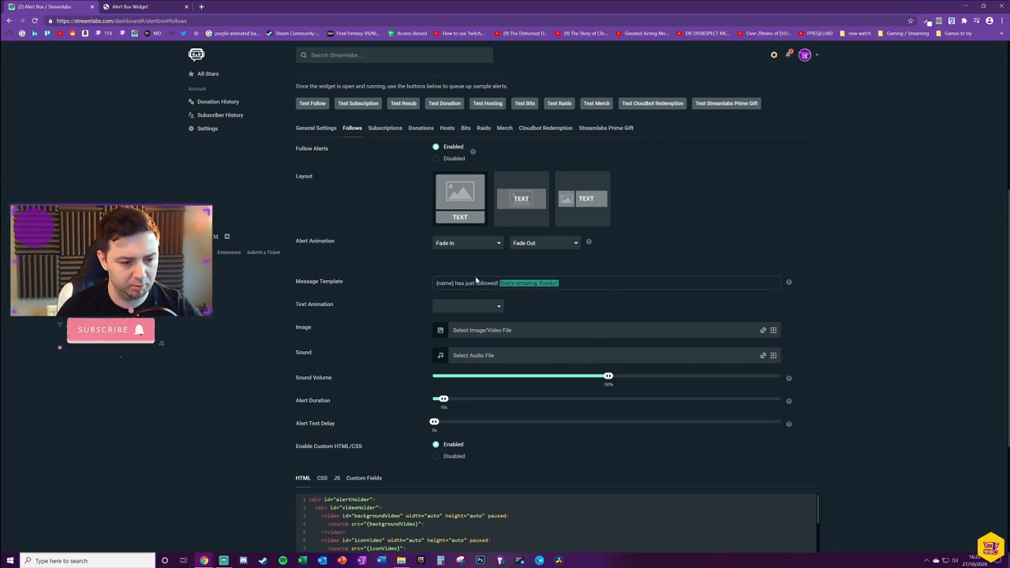
{"action": "left_click", "coordinate": [468, 305]}
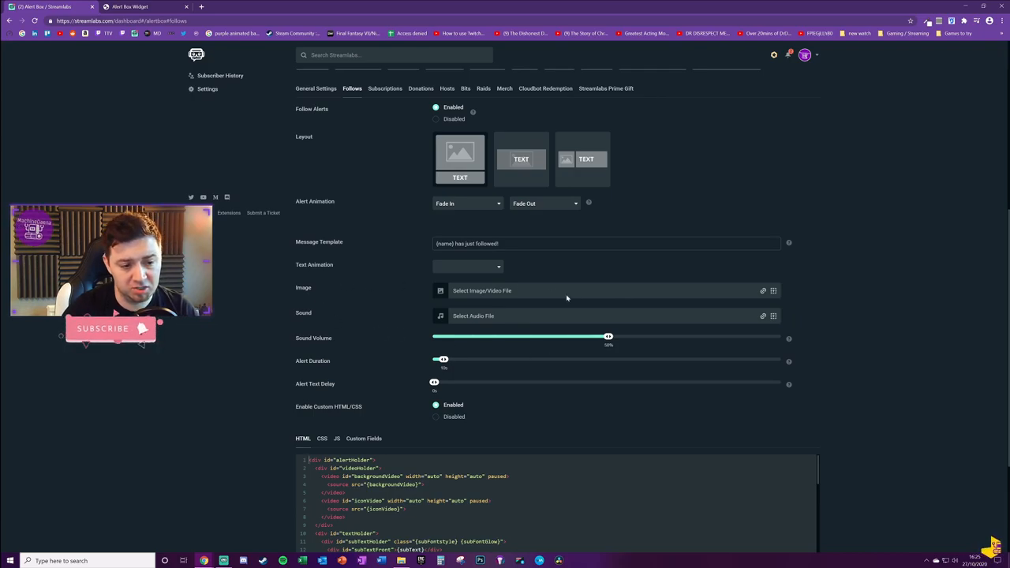
{"action": "mouse_move", "coordinate": [787, 297]}
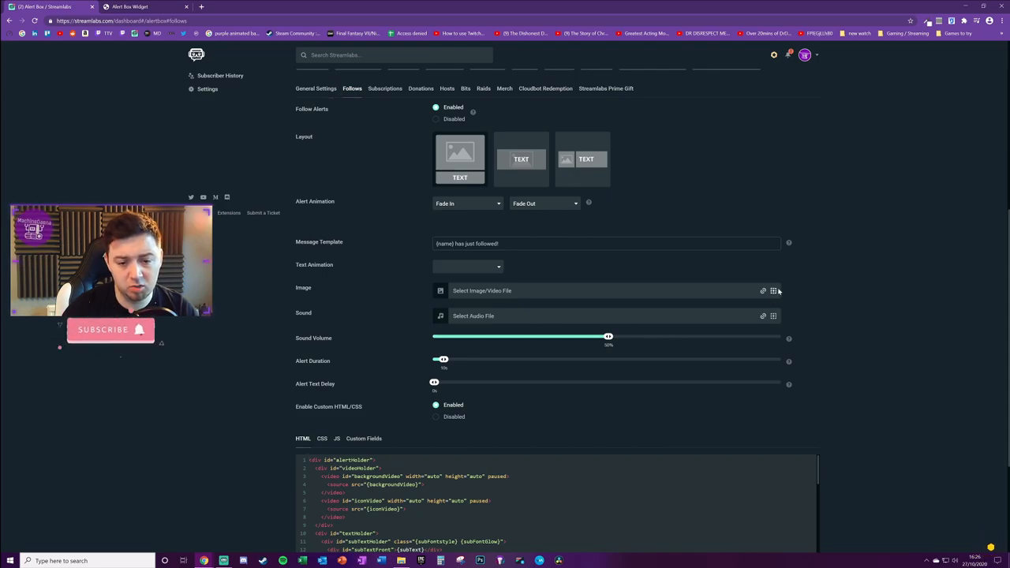
{"action": "left_click", "coordinate": [773, 290]}
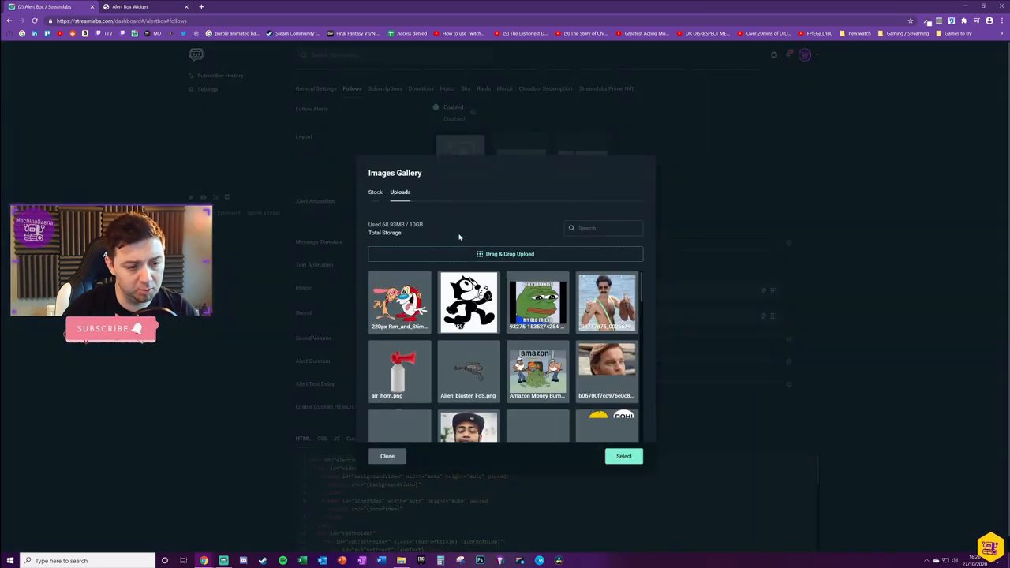
Browse the Stock images, then close the gallery without choosing an image
{"action": "left_click", "coordinate": [374, 192]}
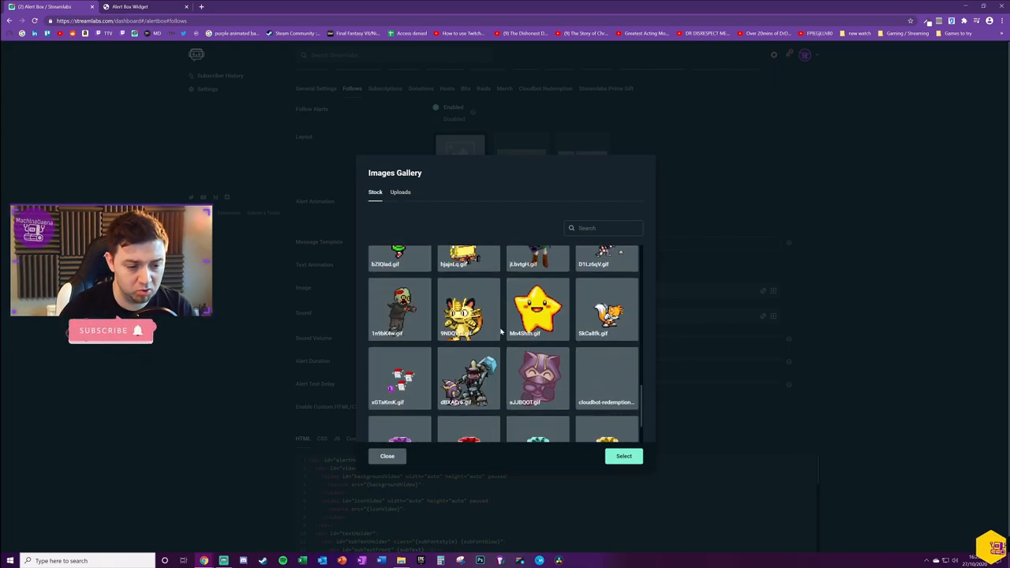
{"action": "scroll", "scroll_direction": "down", "scroll_amount": 3}
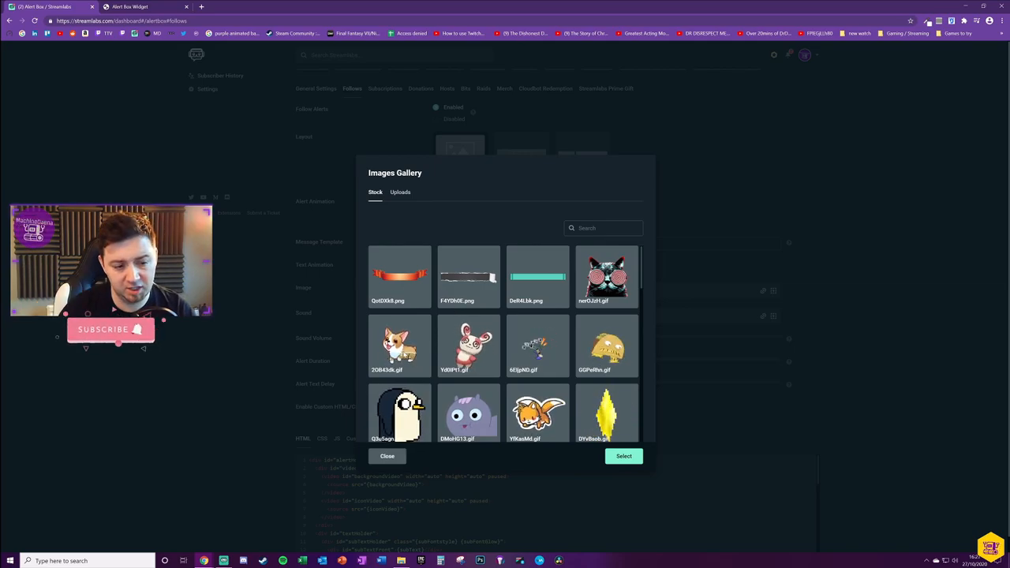
{"action": "left_click", "coordinate": [387, 456]}
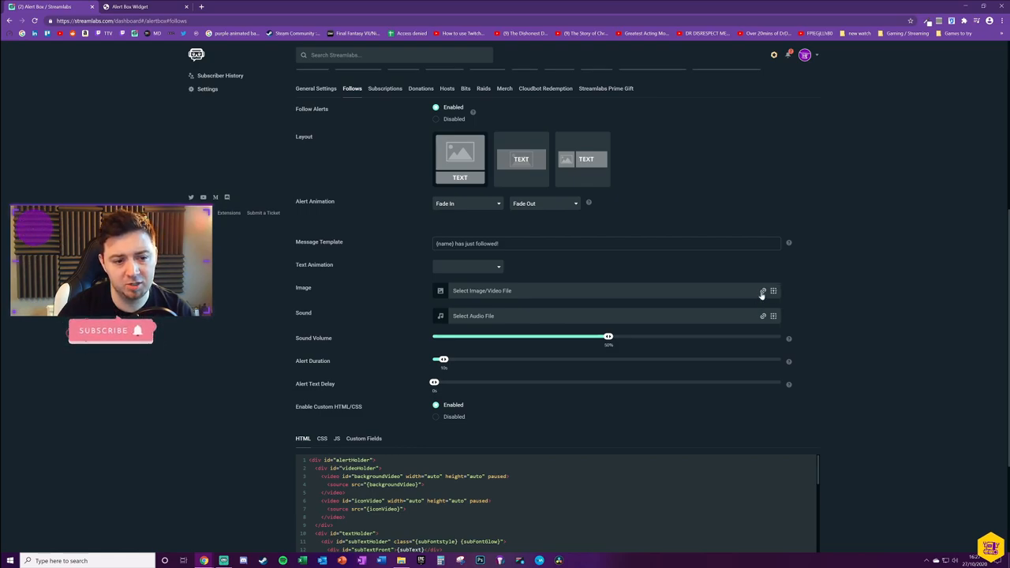
{"action": "mouse_move", "coordinate": [803, 318]}
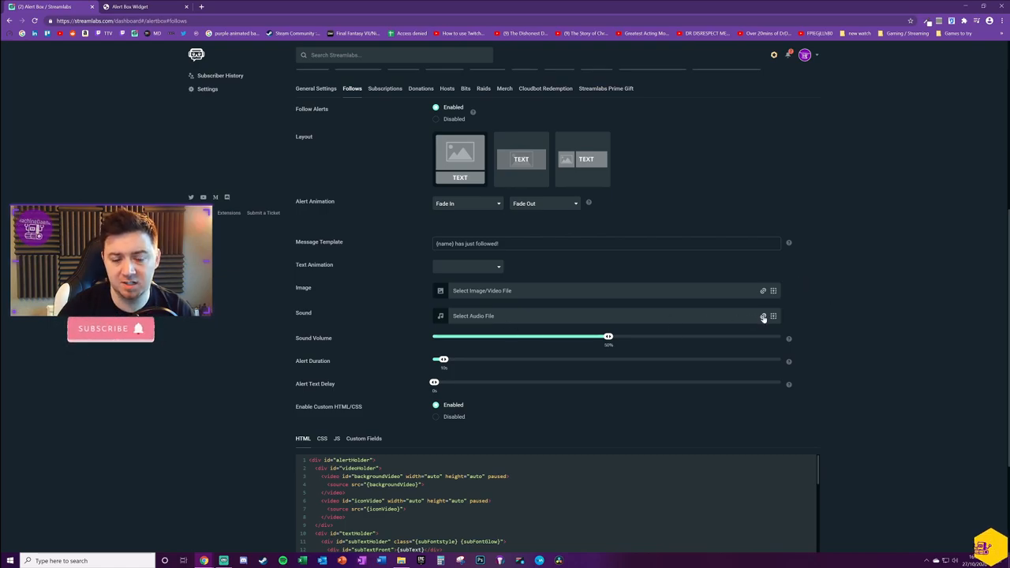
{"action": "left_click", "coordinate": [773, 316]}
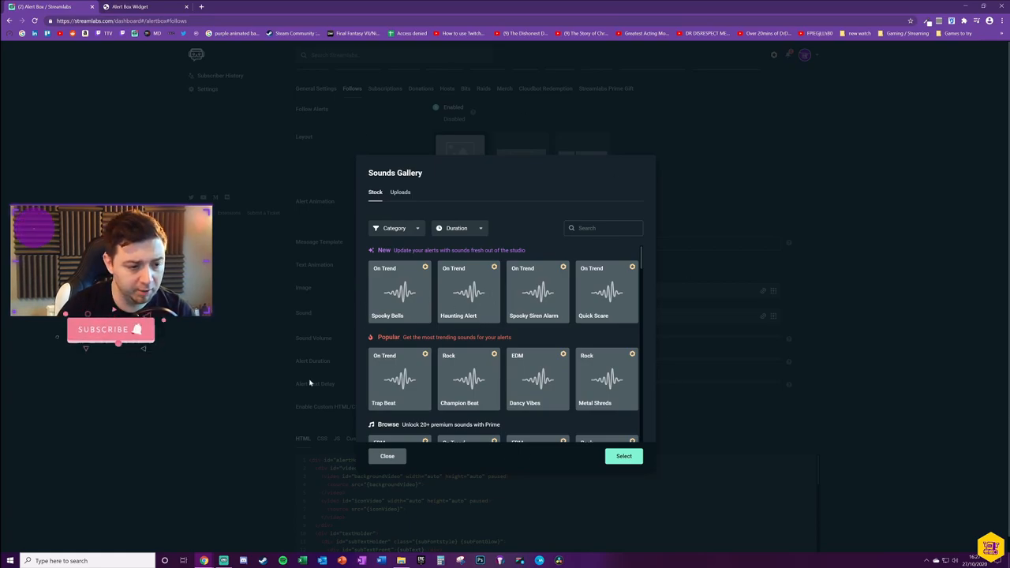
{"action": "mouse_move", "coordinate": [505, 395]}
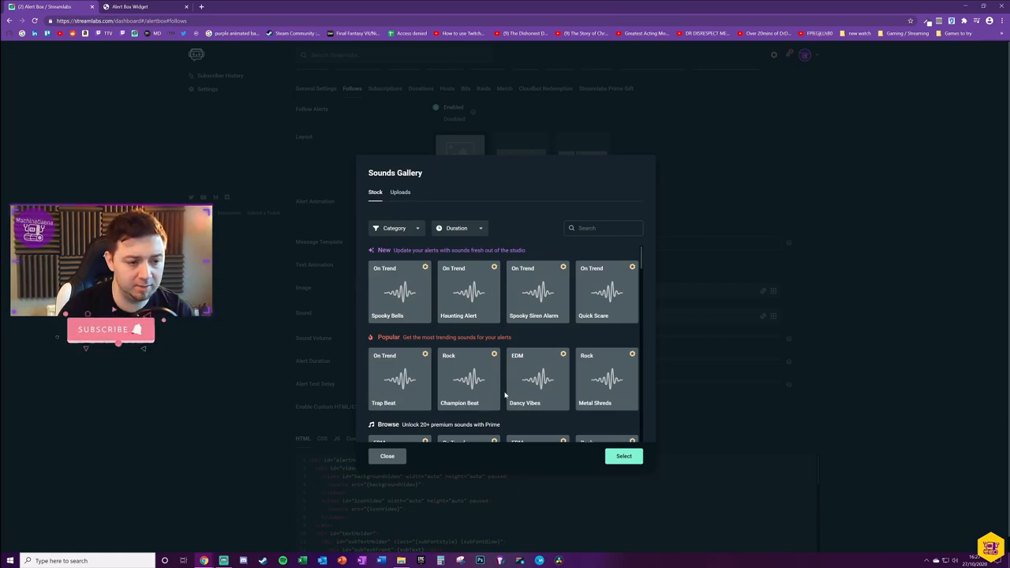
{"action": "scroll", "scroll_direction": "down", "scroll_amount": 3}
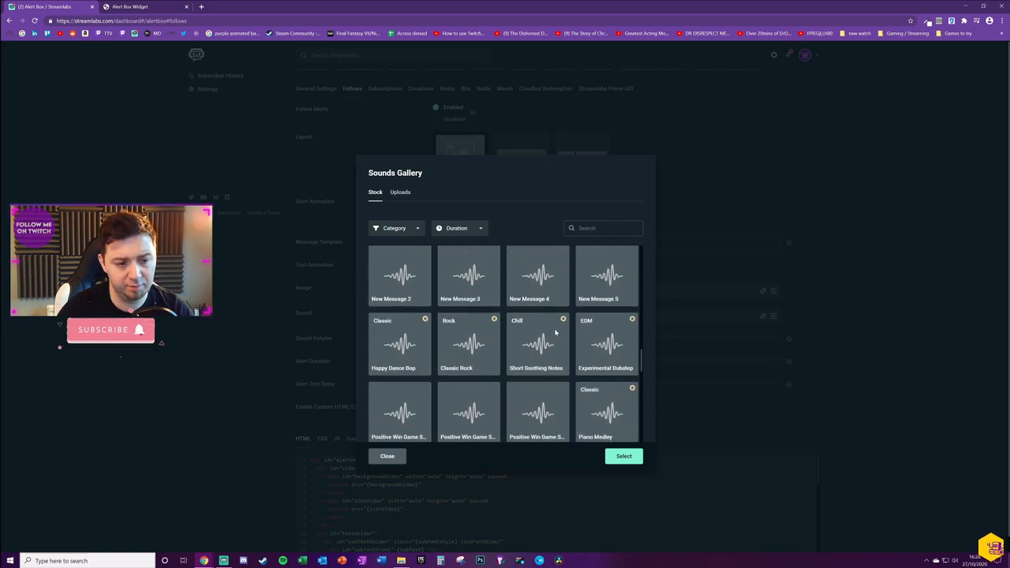
{"action": "left_click", "coordinate": [400, 192]}
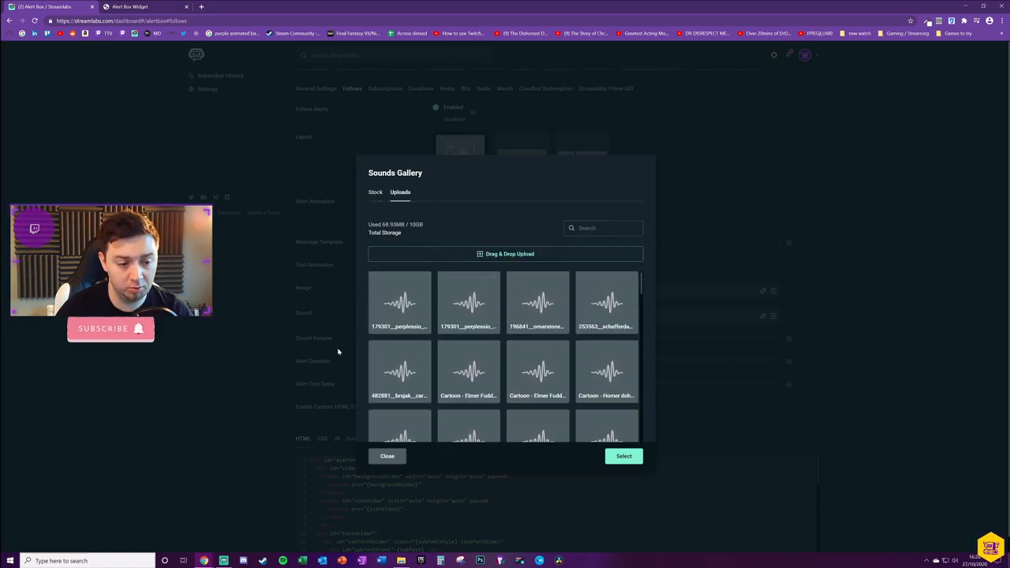
{"action": "left_click", "coordinate": [386, 455]}
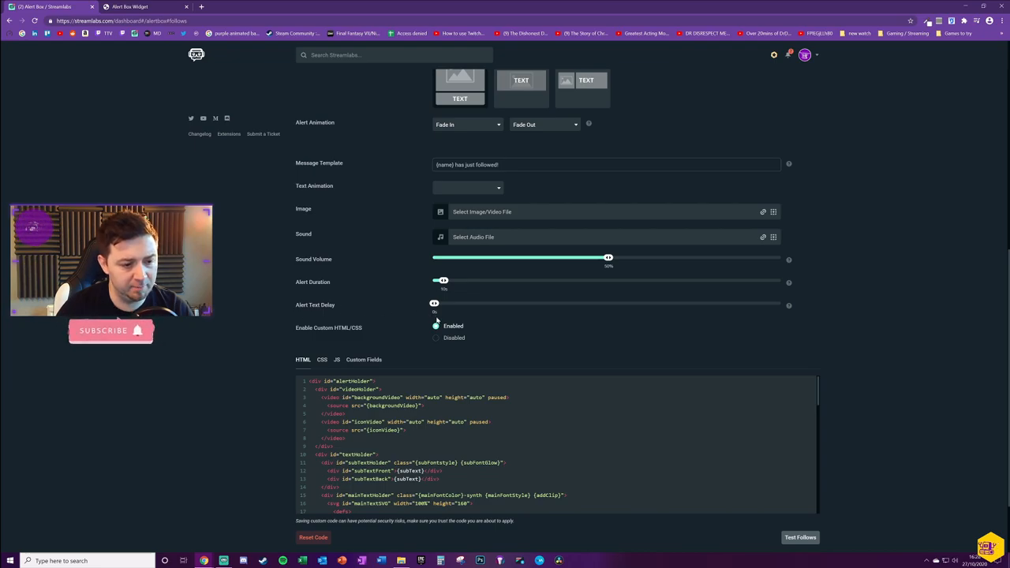
{"action": "scroll", "scroll_direction": "up", "scroll_amount": 3}
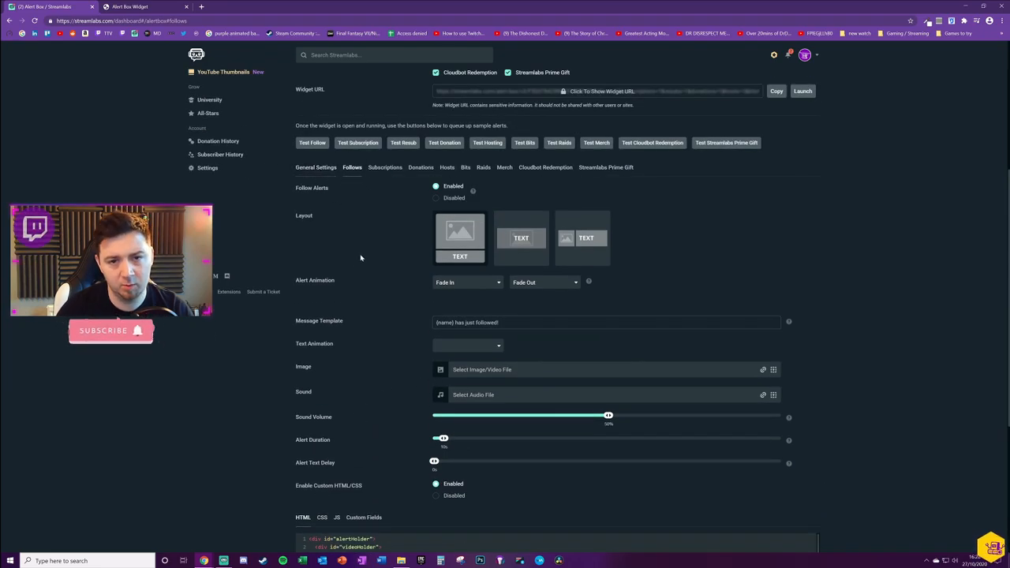
{"action": "scroll", "scroll_direction": "down", "scroll_amount": 3}
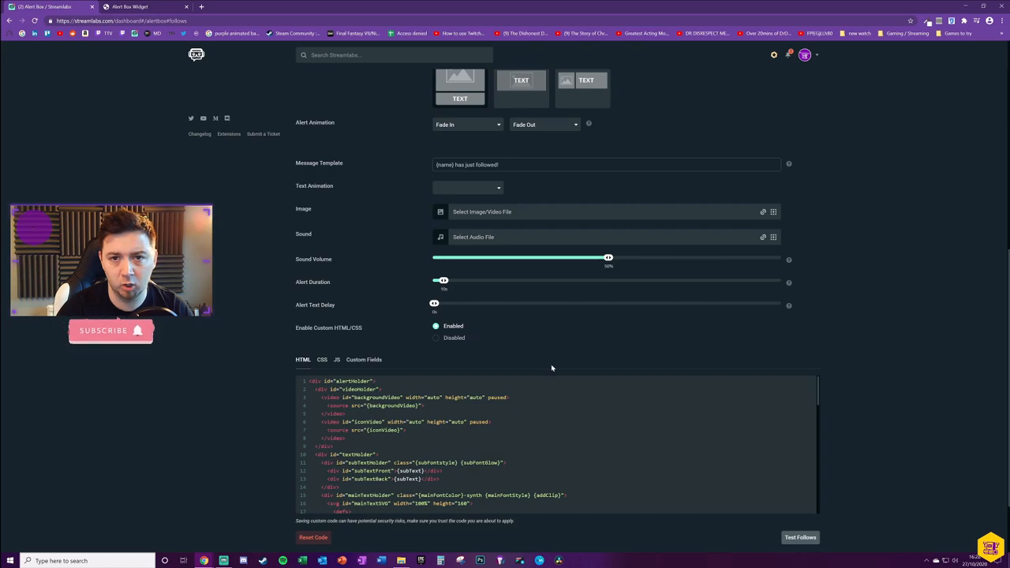
{"action": "mouse_move", "coordinate": [510, 355]}
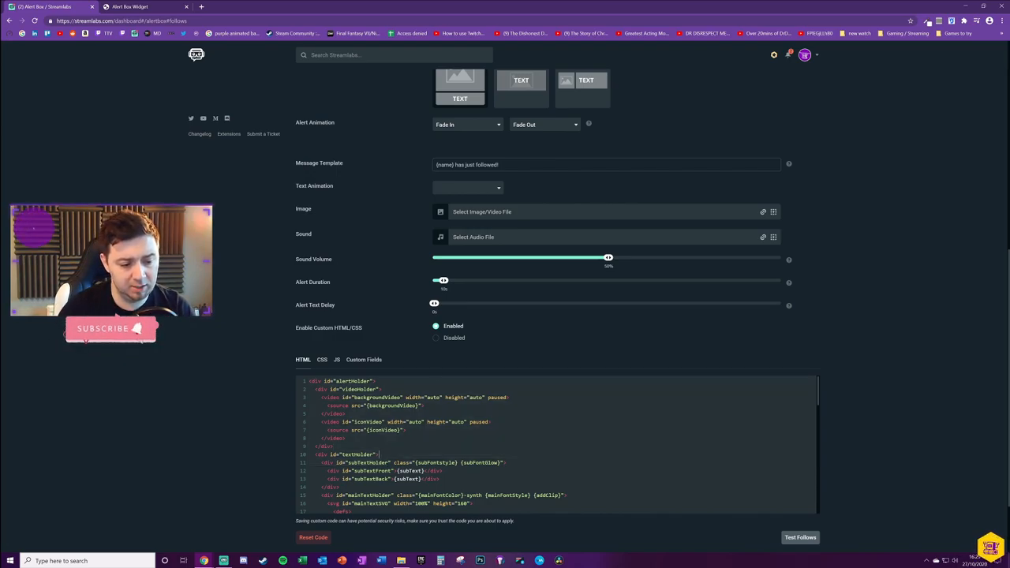
{"action": "scroll", "scroll_direction": "down", "scroll_amount": 3}
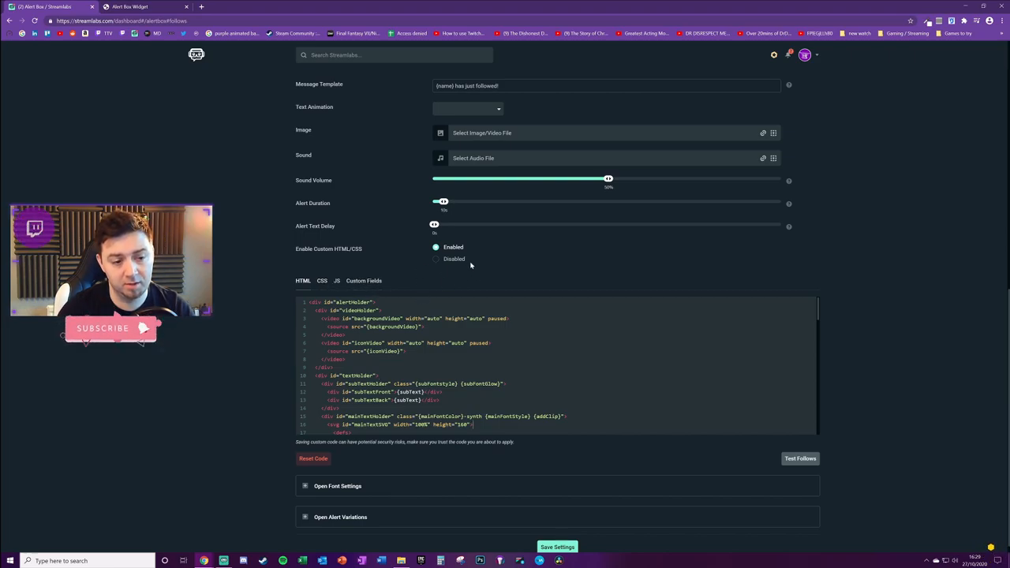
Open and close the follow alert font settings, then reveal Alert Variations
{"action": "left_click", "coordinate": [338, 486]}
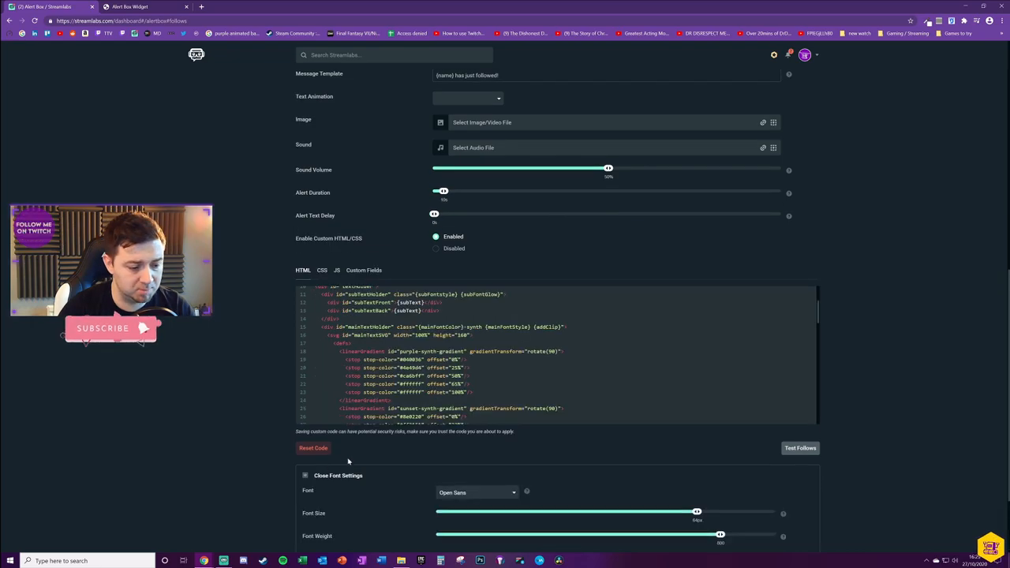
{"action": "scroll", "scroll_direction": "down", "scroll_amount": 3}
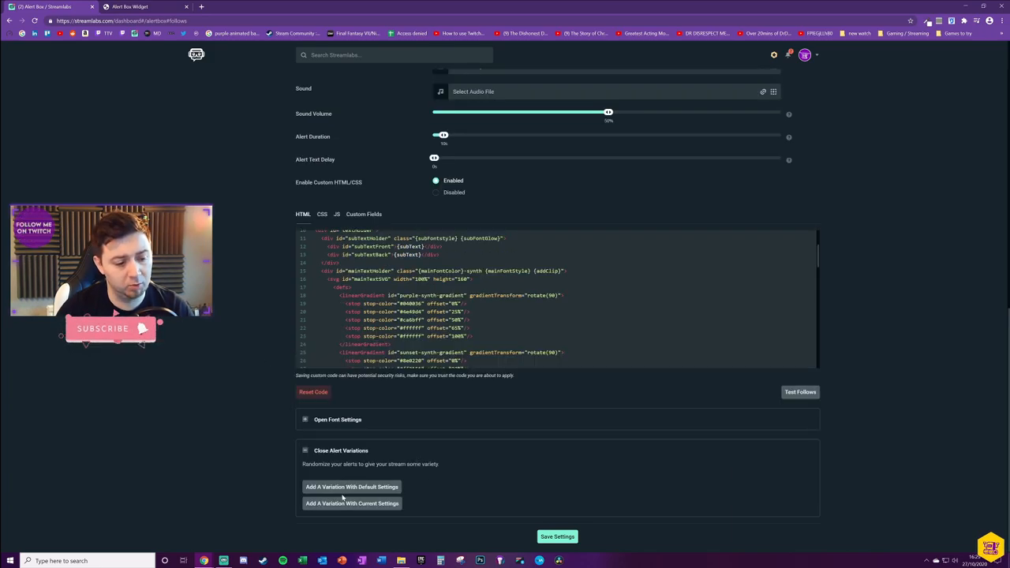
{"action": "mouse_move", "coordinate": [428, 507]}
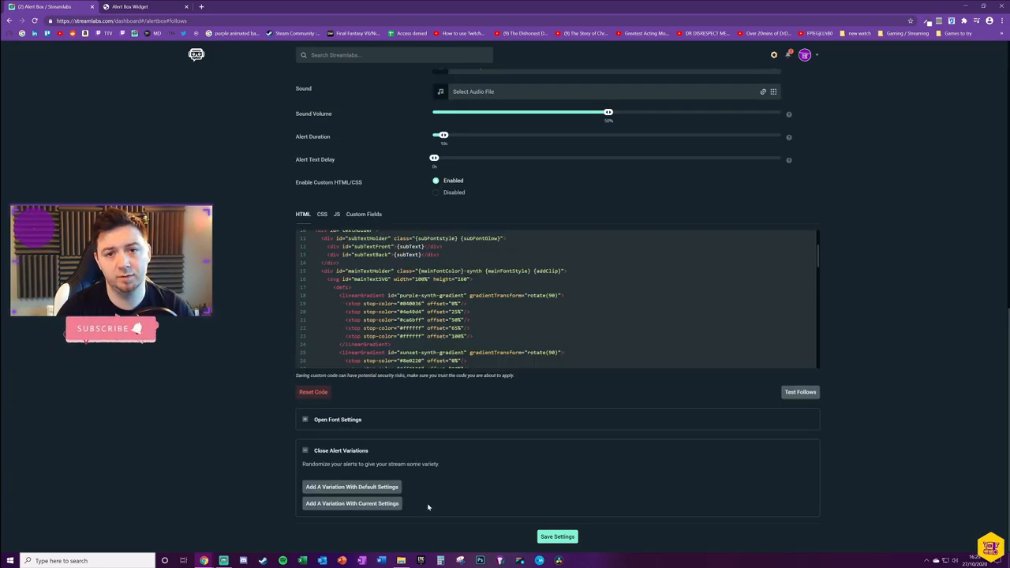
{"action": "scroll", "scroll_direction": "up", "scroll_amount": 3}
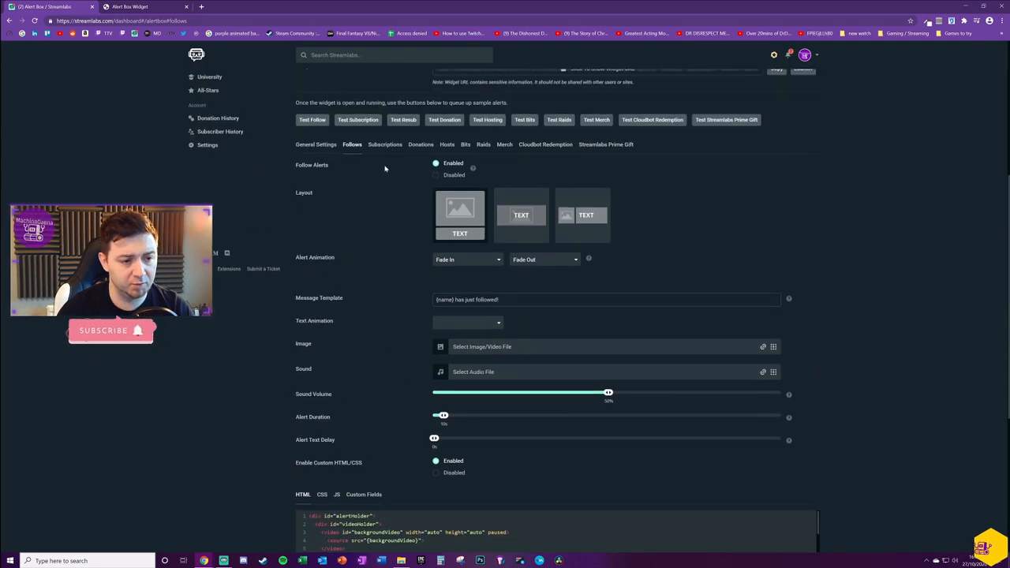
{"action": "scroll", "scroll_direction": "down", "scroll_amount": 3}
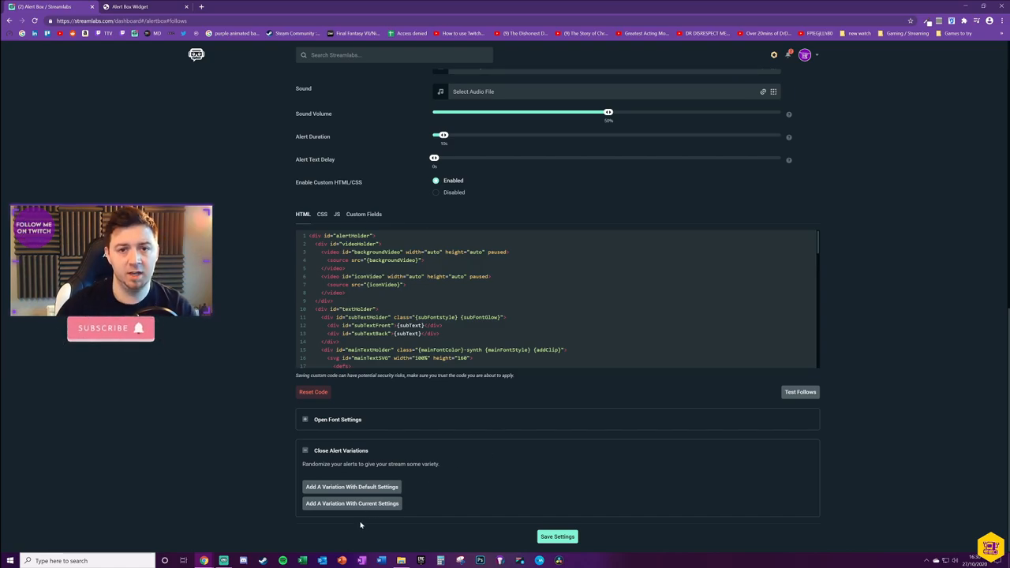
{"action": "mouse_move", "coordinate": [479, 517]}
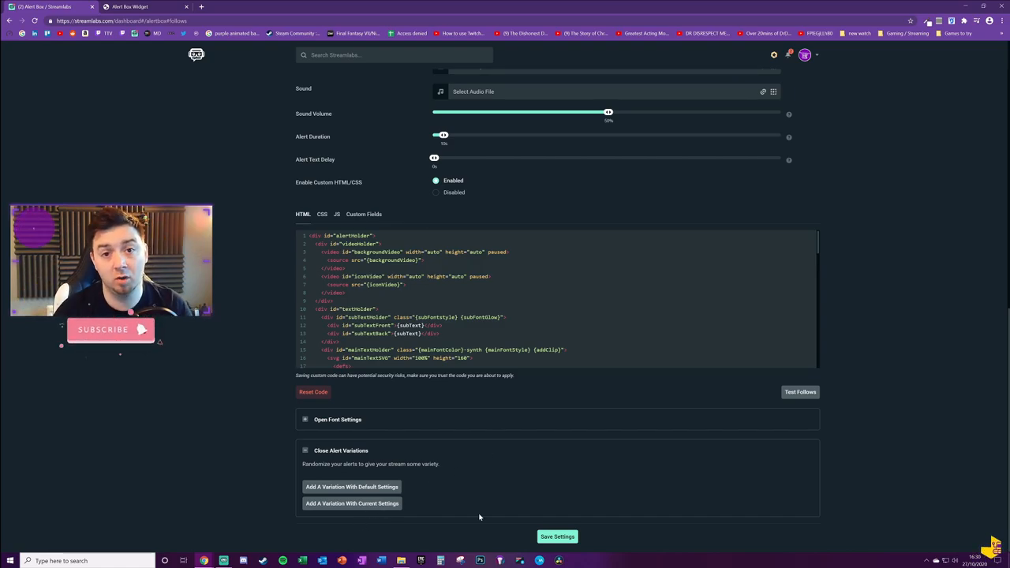
{"action": "scroll", "scroll_direction": "up", "scroll_amount": 3}
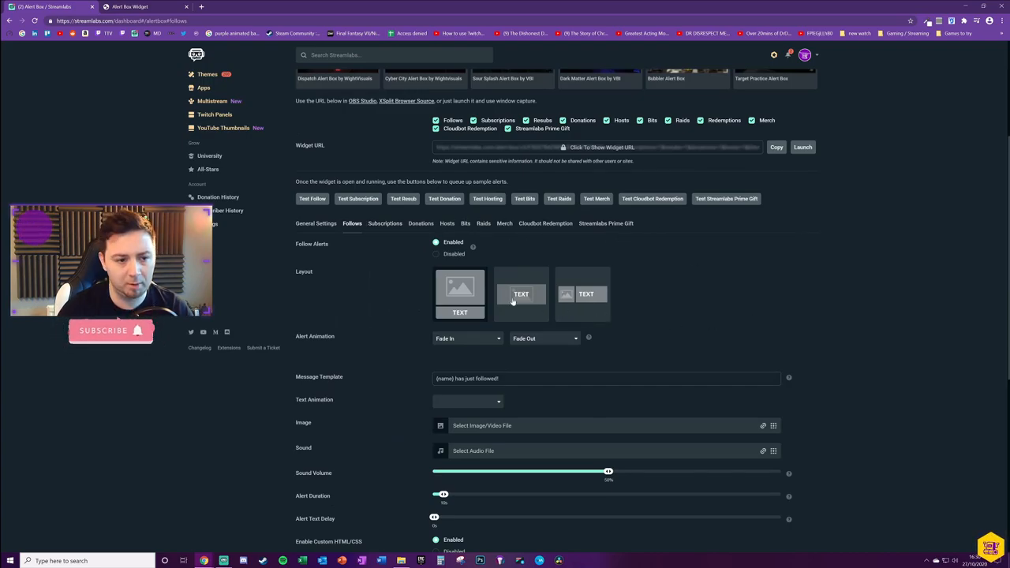
Copy the Alert Box widget URL from the top of the page
{"action": "scroll", "scroll_direction": "down", "scroll_amount": 3}
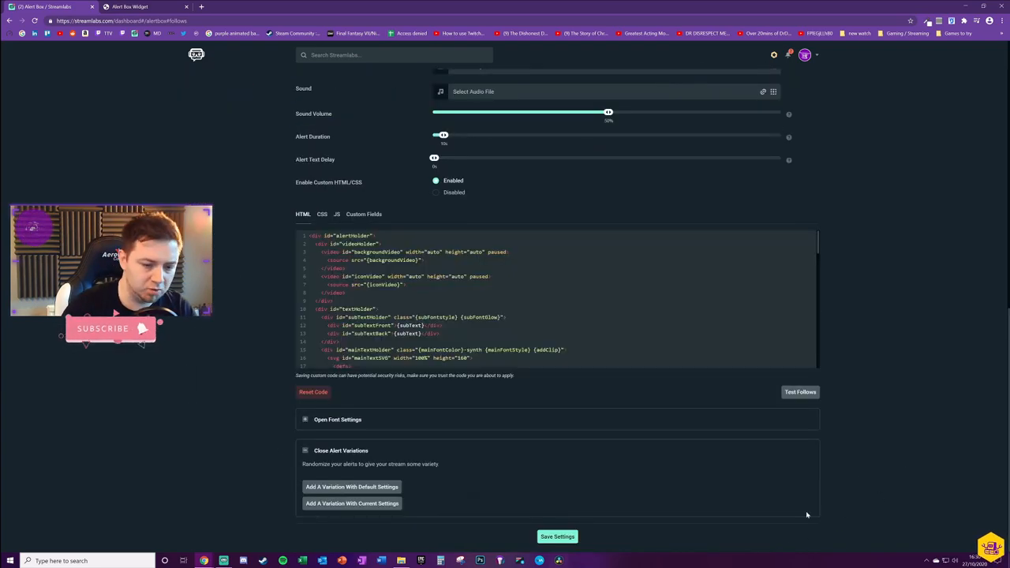
{"action": "scroll", "scroll_direction": "up", "scroll_amount": 3}
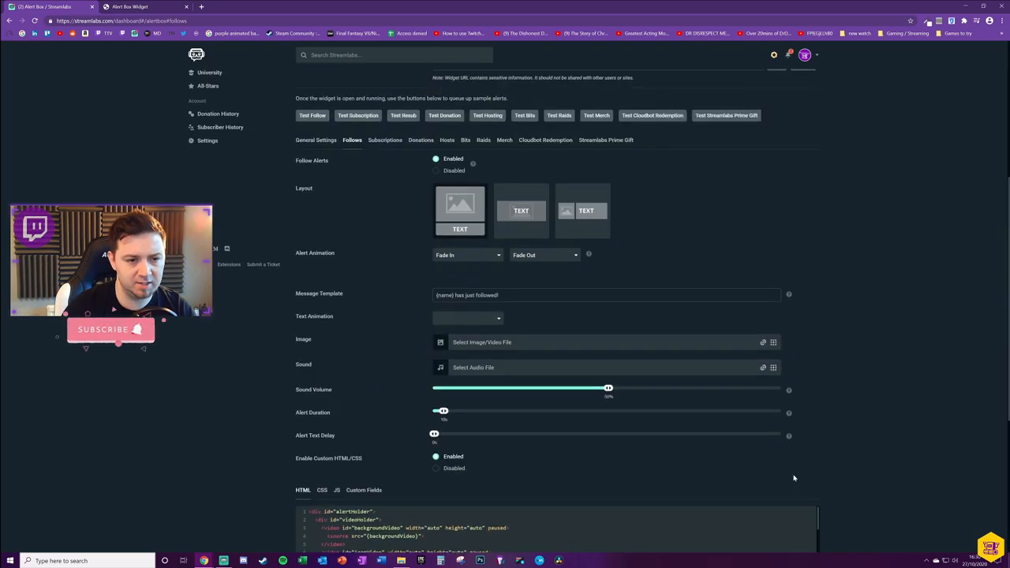
{"action": "scroll", "scroll_direction": "up", "scroll_amount": 3}
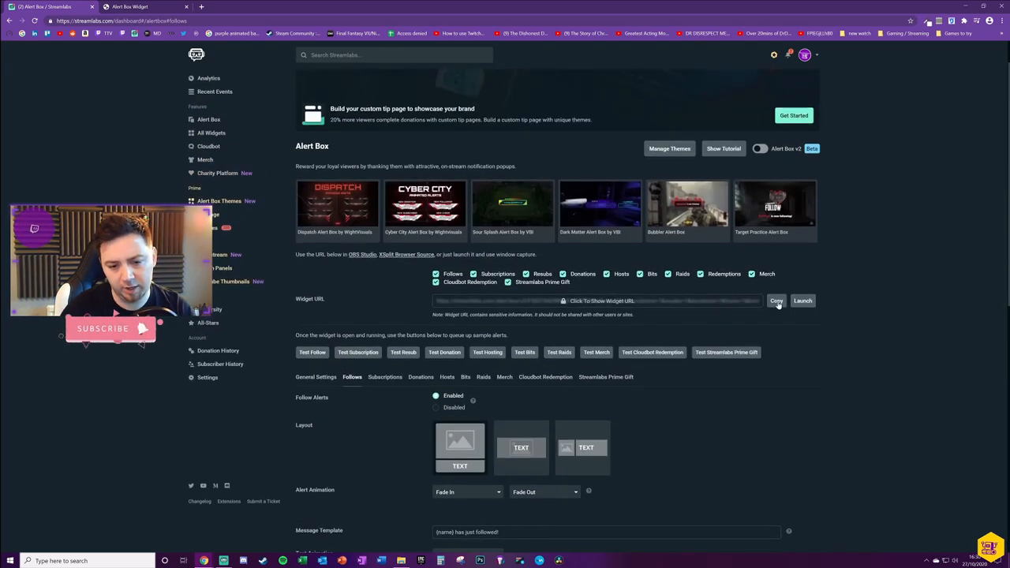
{"action": "left_click", "coordinate": [777, 301]}
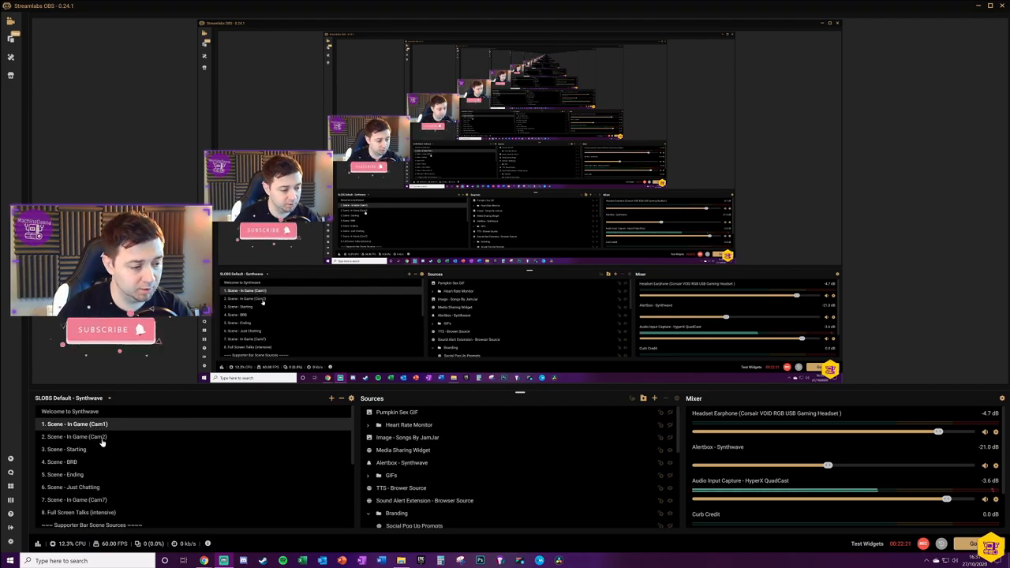
Add a new Browser Source named 'Browser Source - Alertbox test' to the scene
{"action": "left_click", "coordinate": [73, 436]}
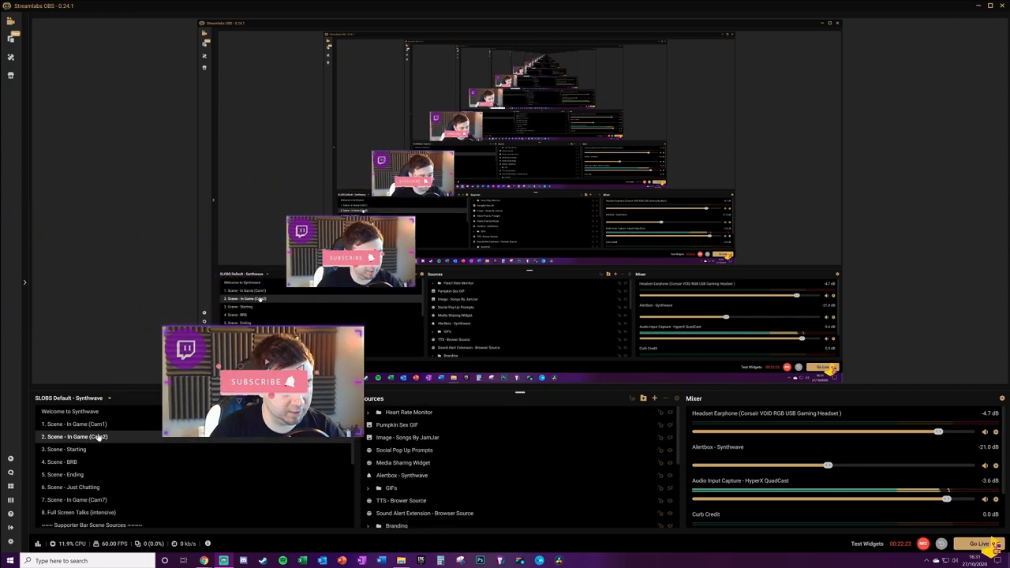
{"action": "left_click", "coordinate": [73, 423]}
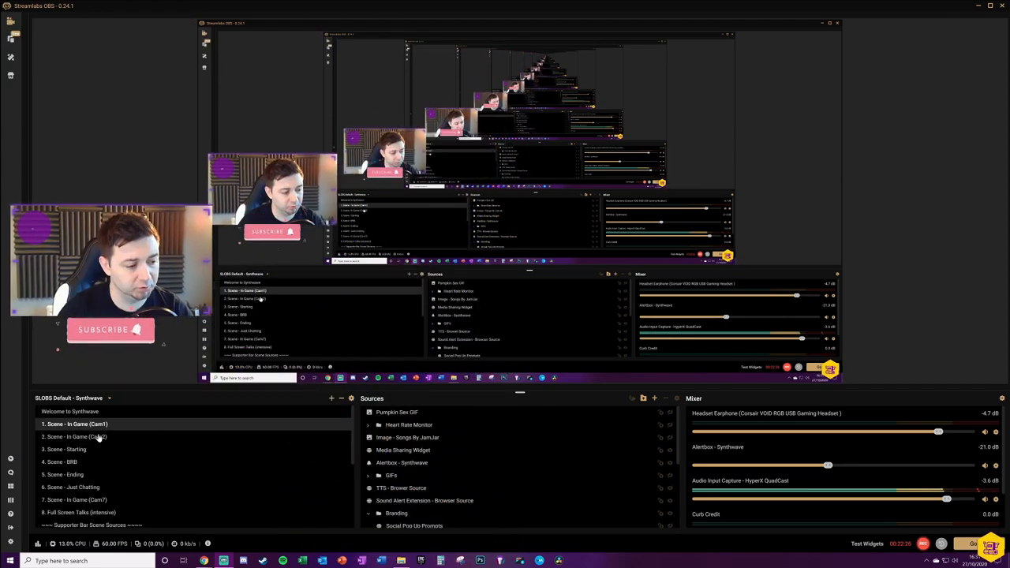
{"action": "left_click", "coordinate": [73, 436]}
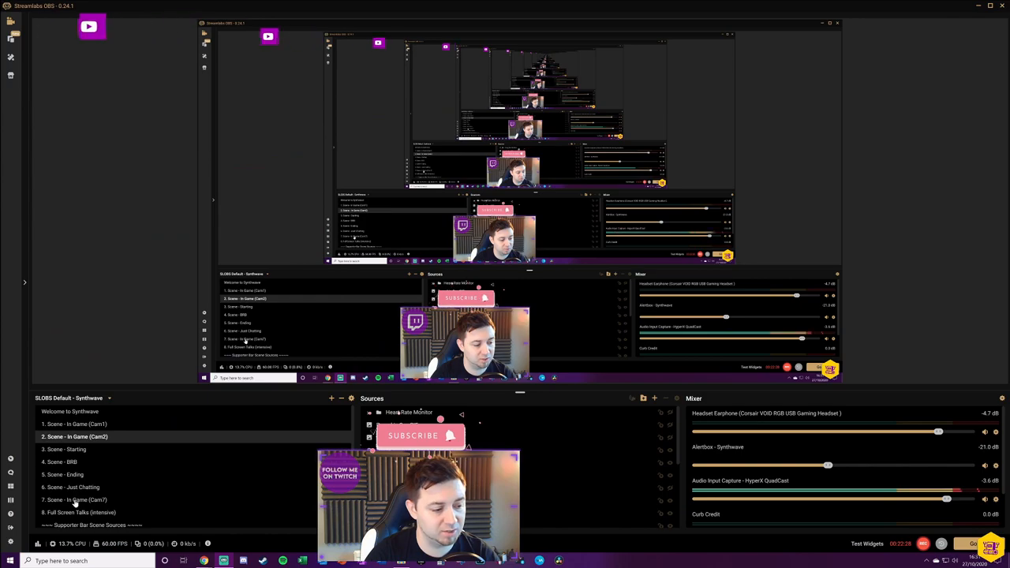
{"action": "left_click", "coordinate": [74, 423]}
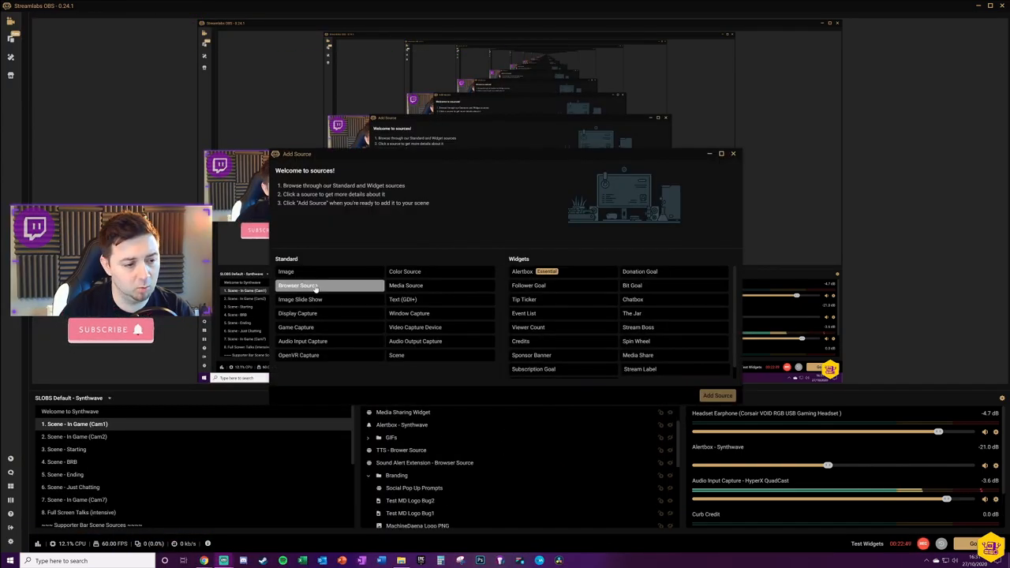
{"action": "left_click", "coordinate": [298, 284]}
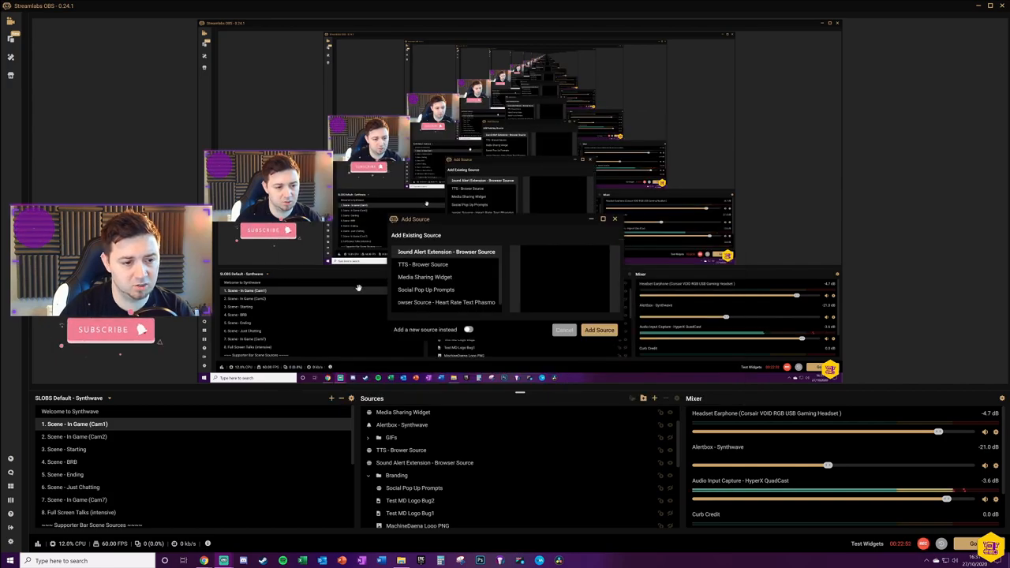
{"action": "left_click", "coordinate": [468, 329]}
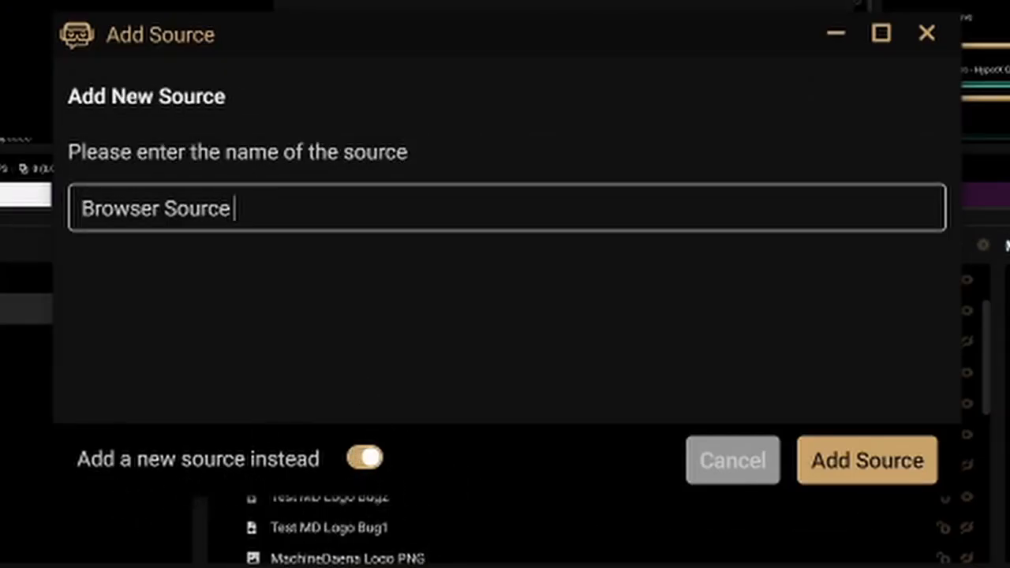
{"action": "left_click", "coordinate": [866, 461]}
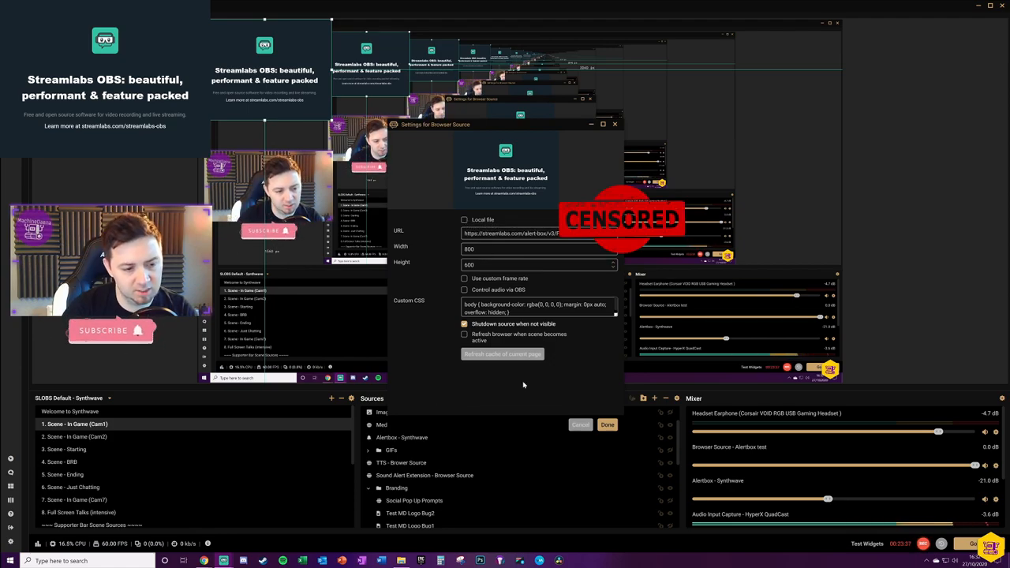
{"action": "mouse_move", "coordinate": [505, 399]}
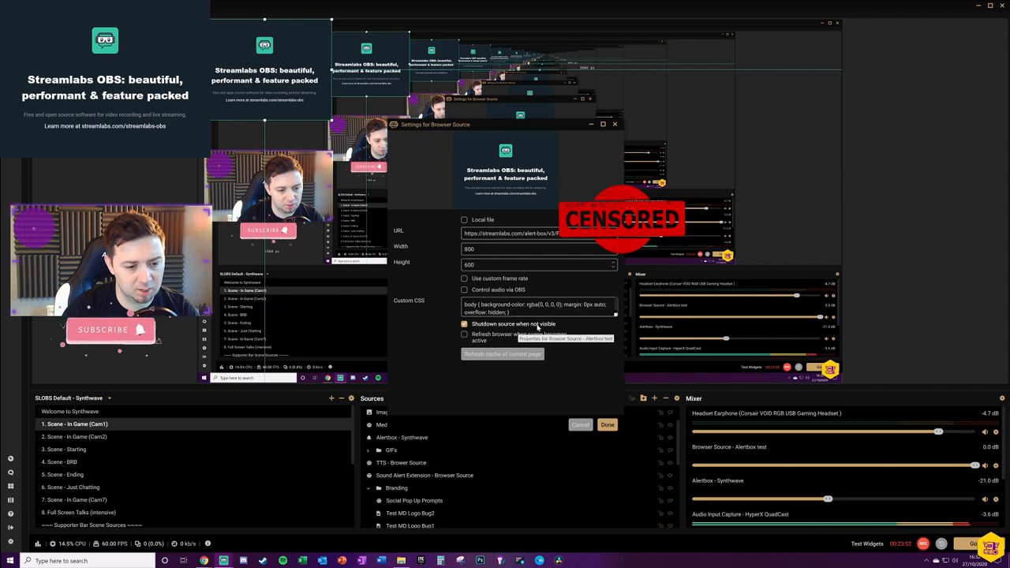
{"action": "mouse_move", "coordinate": [414, 381]}
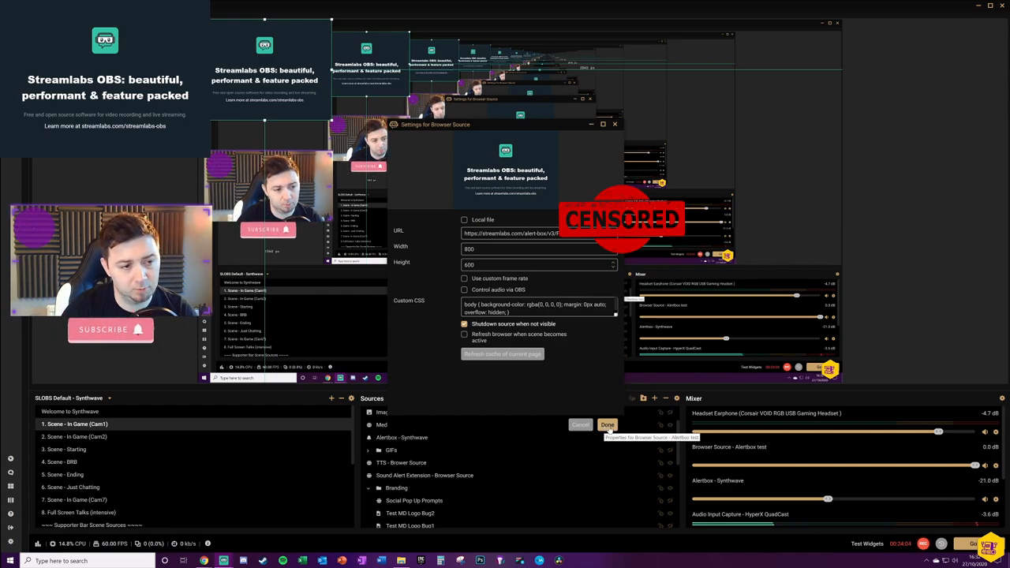
Accept the 800×600 browser source settings with custom CSS
{"action": "left_click", "coordinate": [607, 425]}
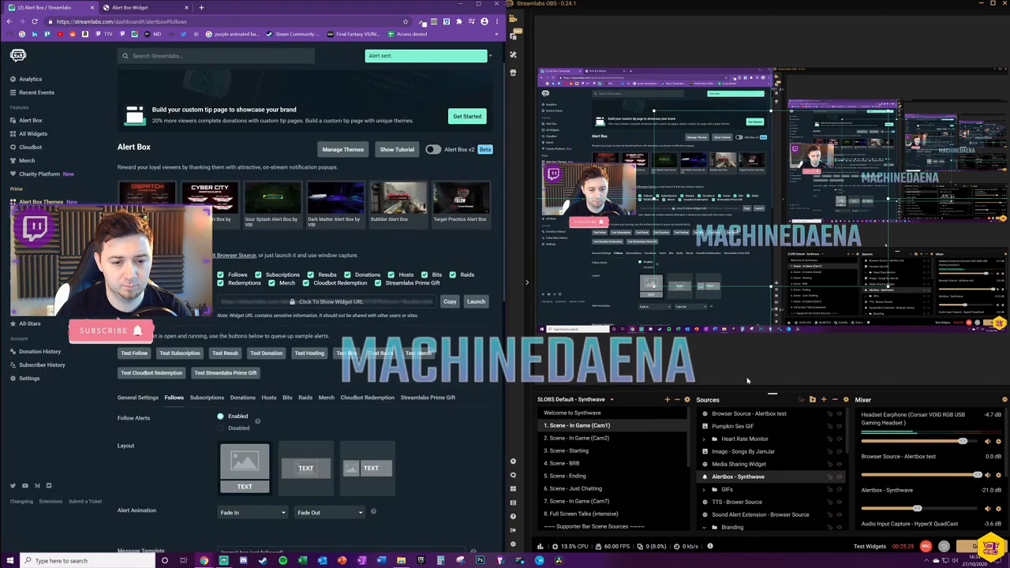
Fire test alerts from the dashboard, including a raid alert
{"action": "left_click", "coordinate": [134, 353]}
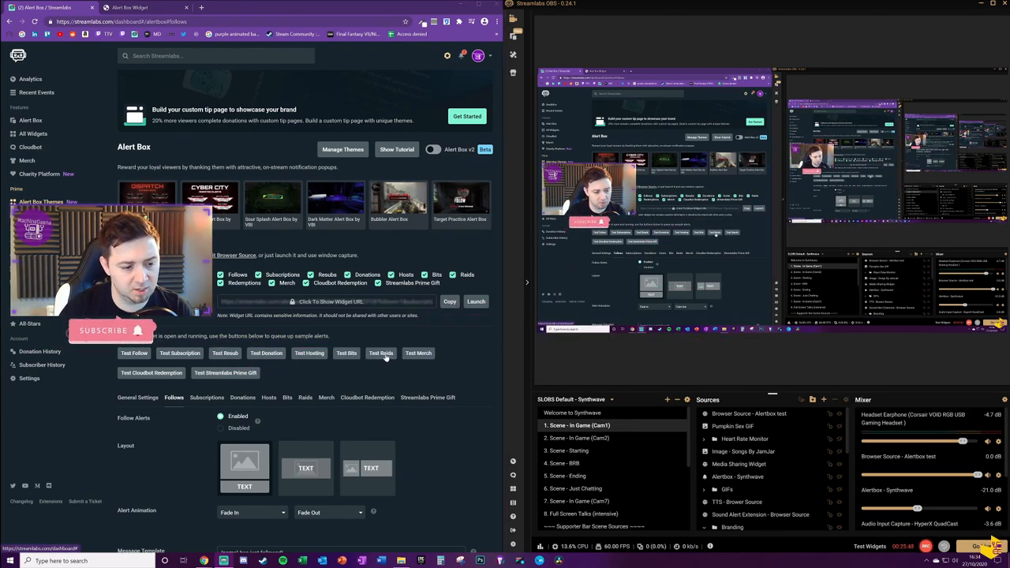
{"action": "left_click", "coordinate": [380, 353]}
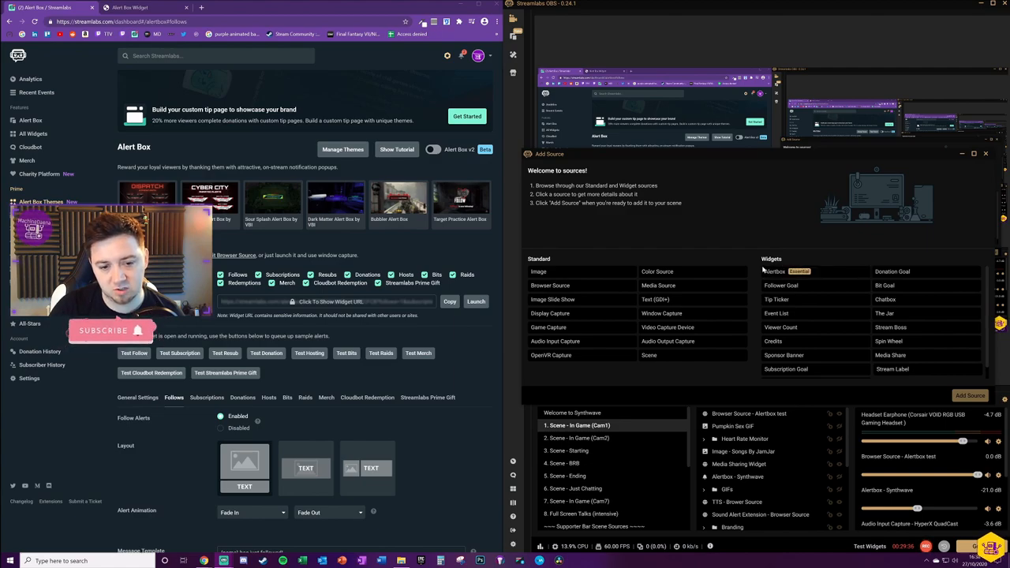
Add the Alertbox widget as a source named 'Alertbox - Test'
{"action": "left_click", "coordinate": [792, 272]}
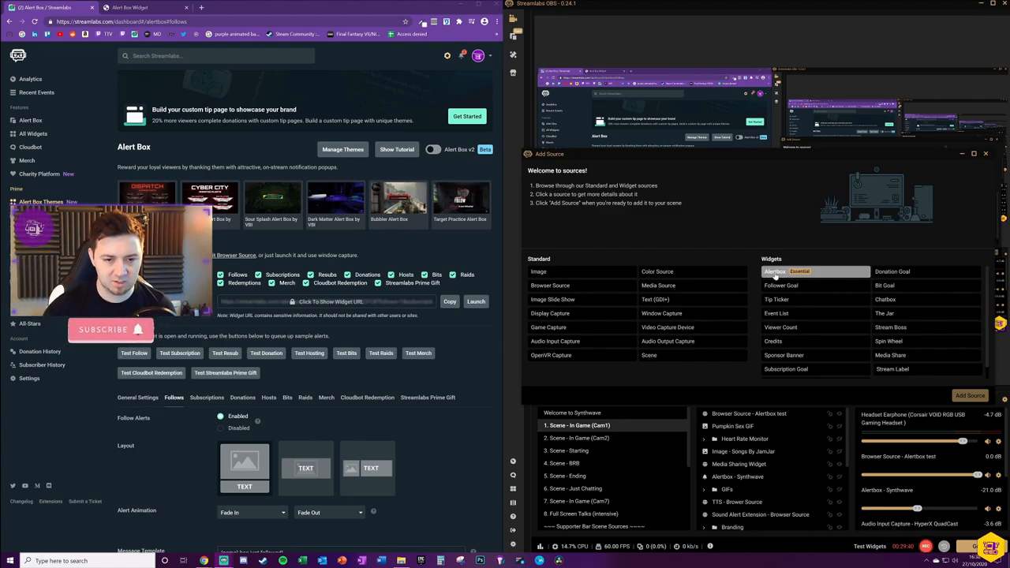
{"action": "left_click", "coordinate": [775, 271]}
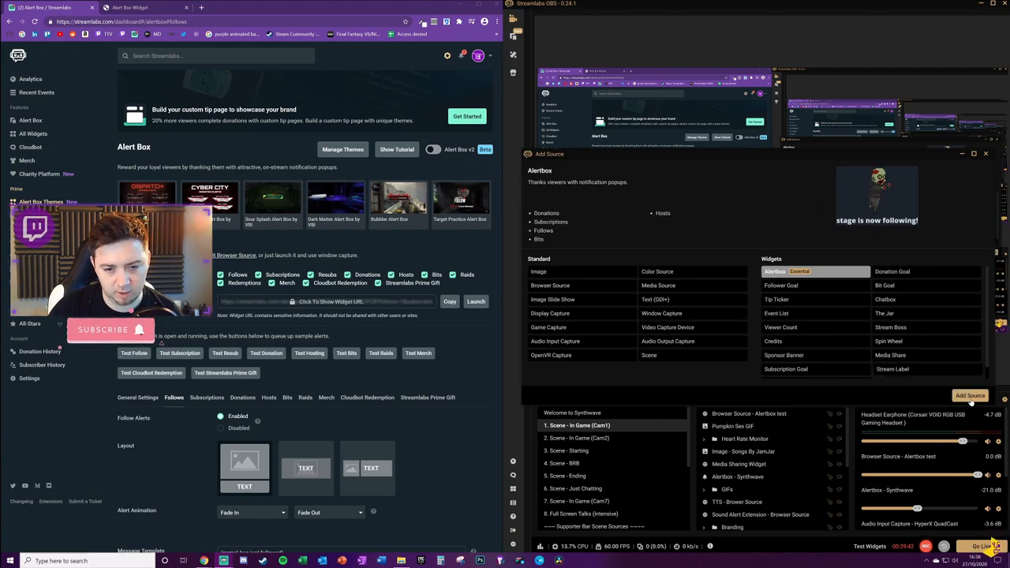
{"action": "left_click", "coordinate": [969, 395]}
{"action": "type", "text": "Alertbox - Test"}
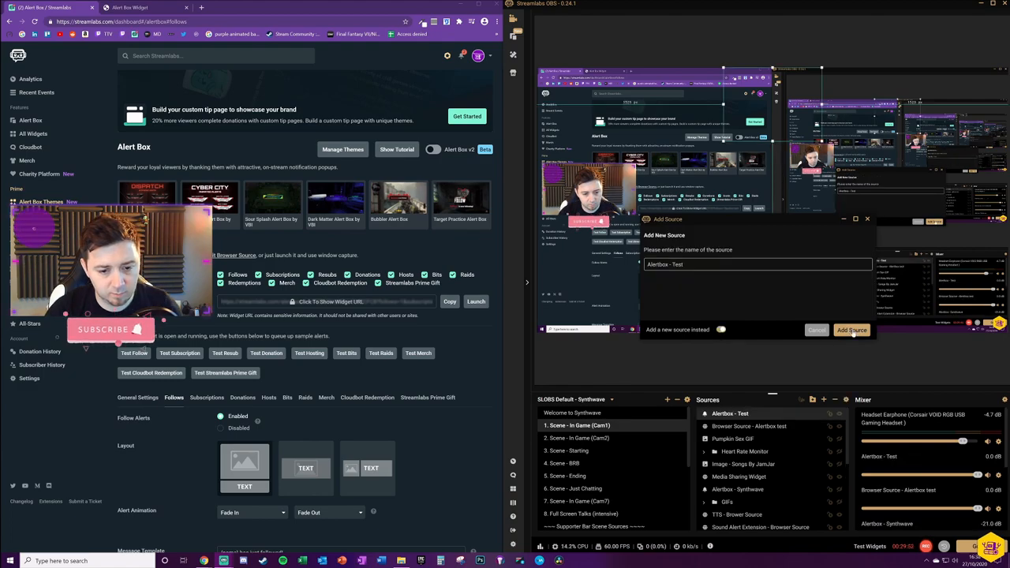
{"action": "left_click", "coordinate": [850, 330]}
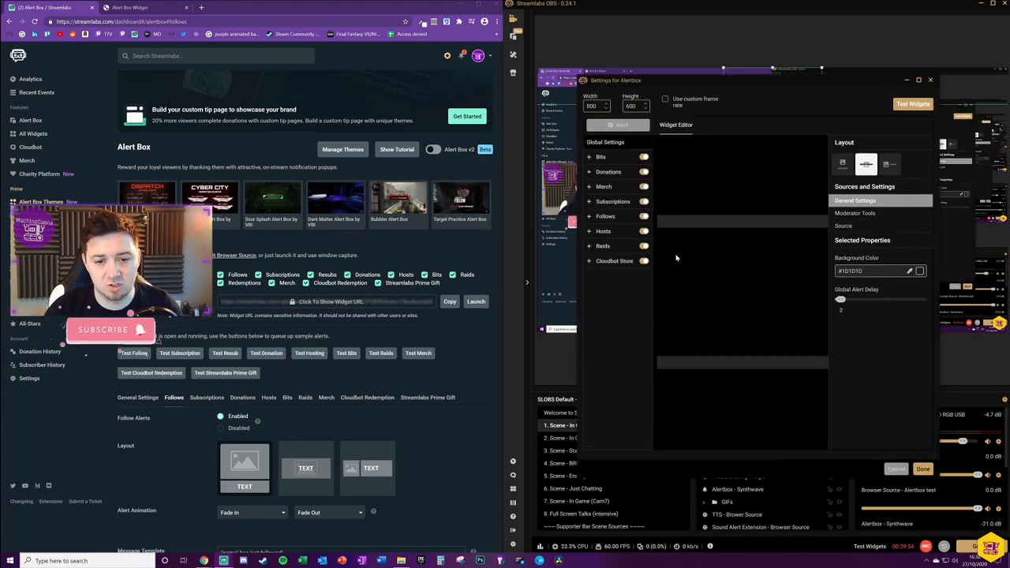